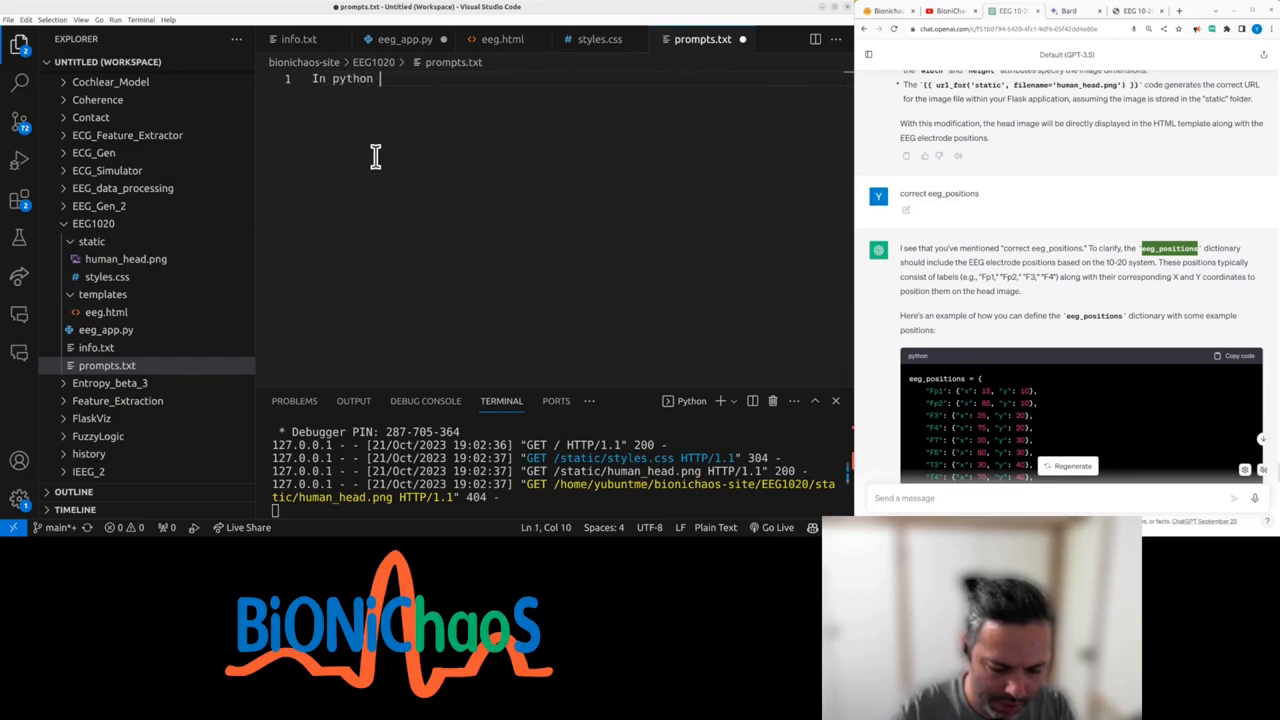
- Write a prompt in prompts.txt: 'In python generate eeg_positions variable to include all 10-20 EEG el…'
text(generate)
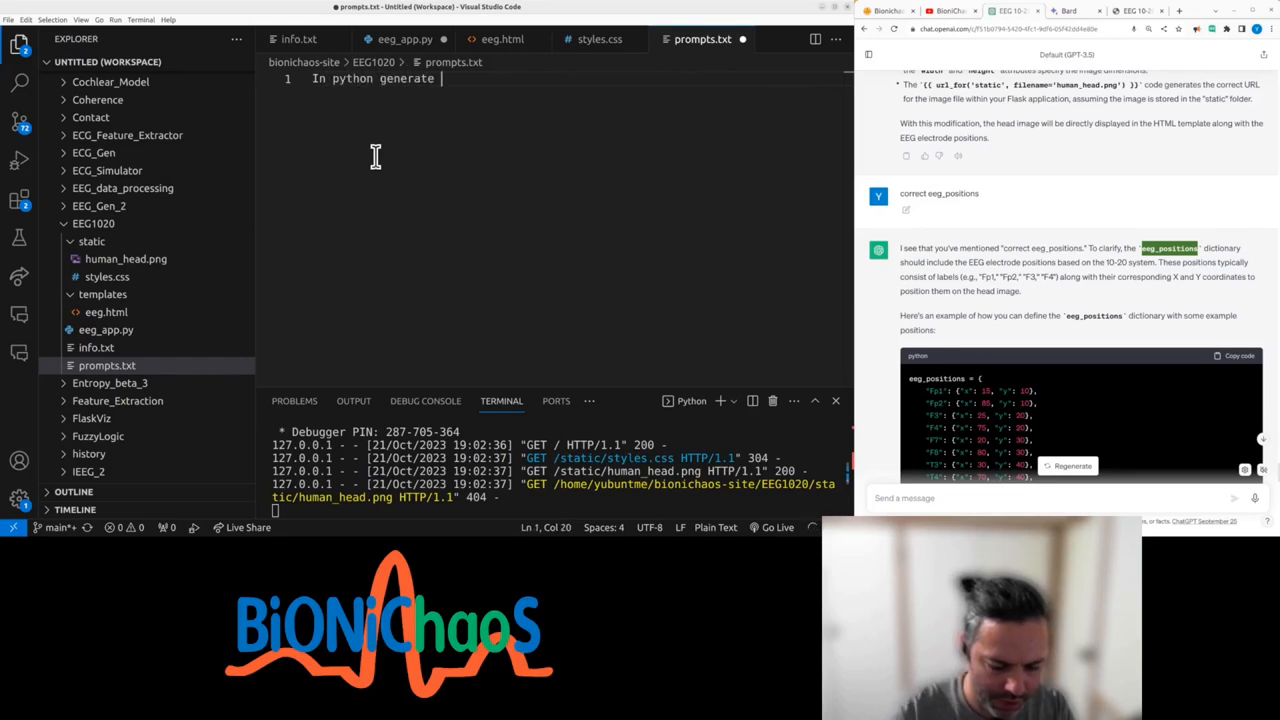
text(eeg_positions)
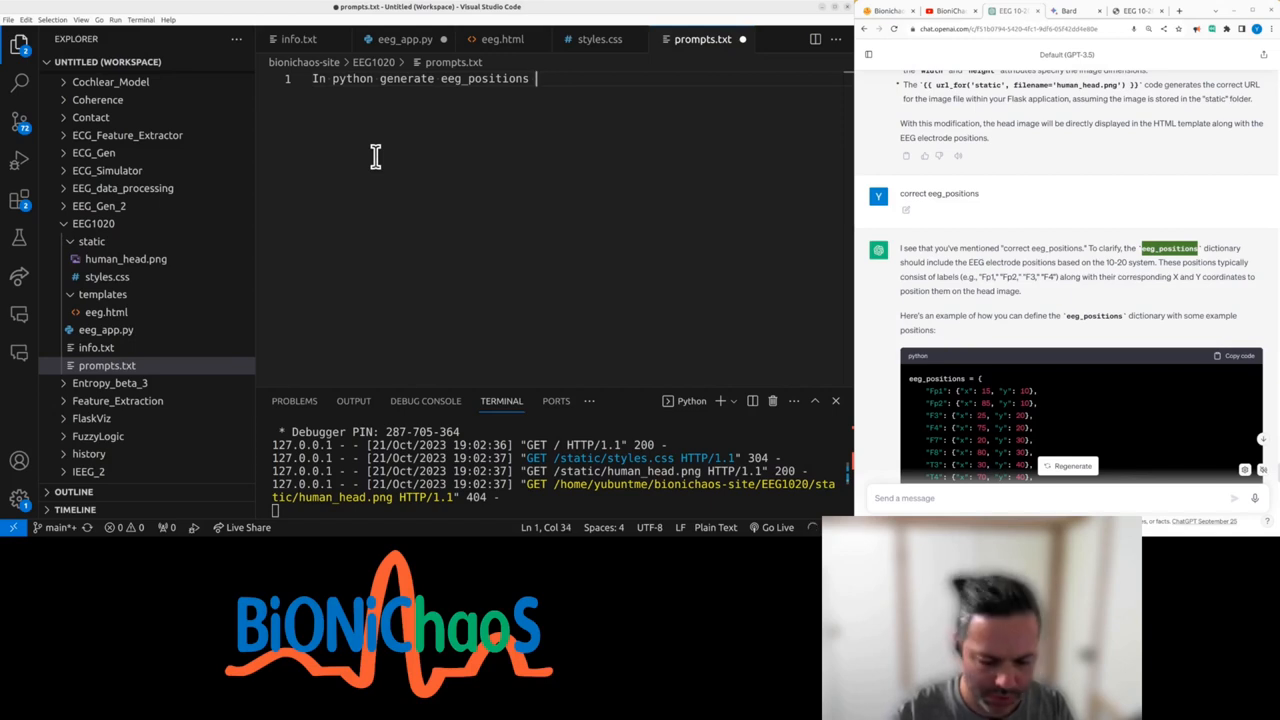
text(variabl)
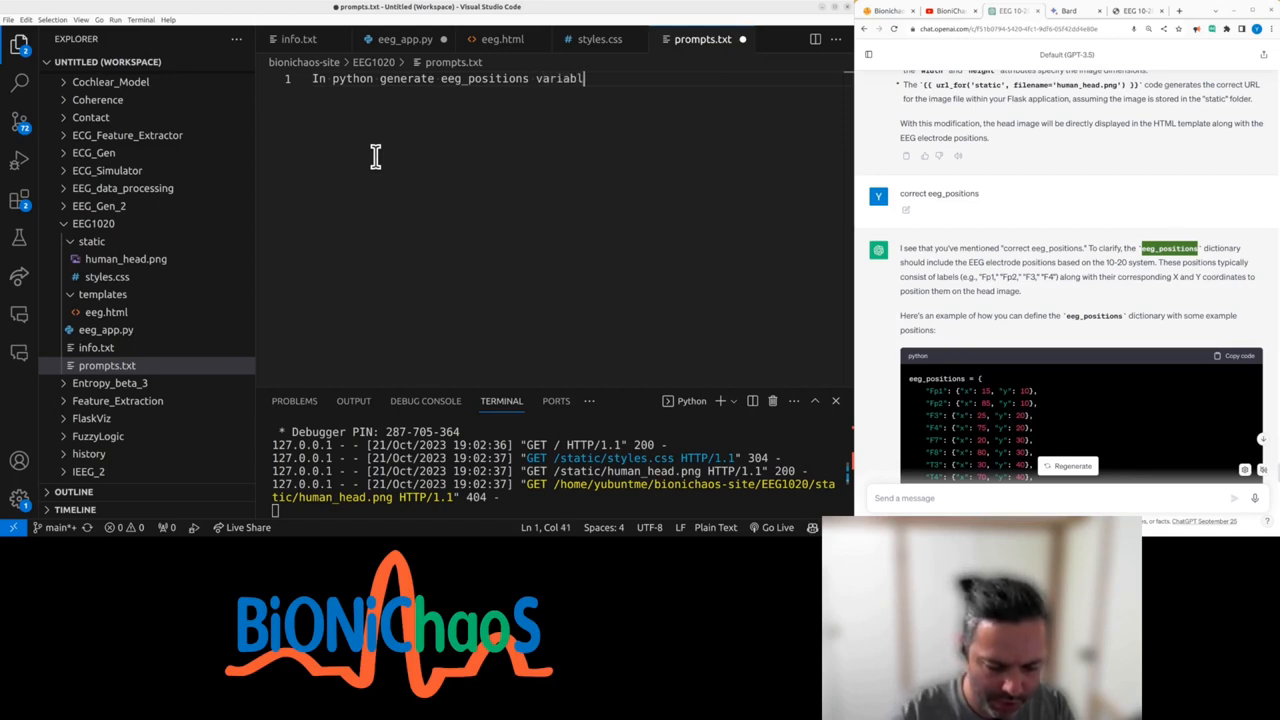
text(e to include)
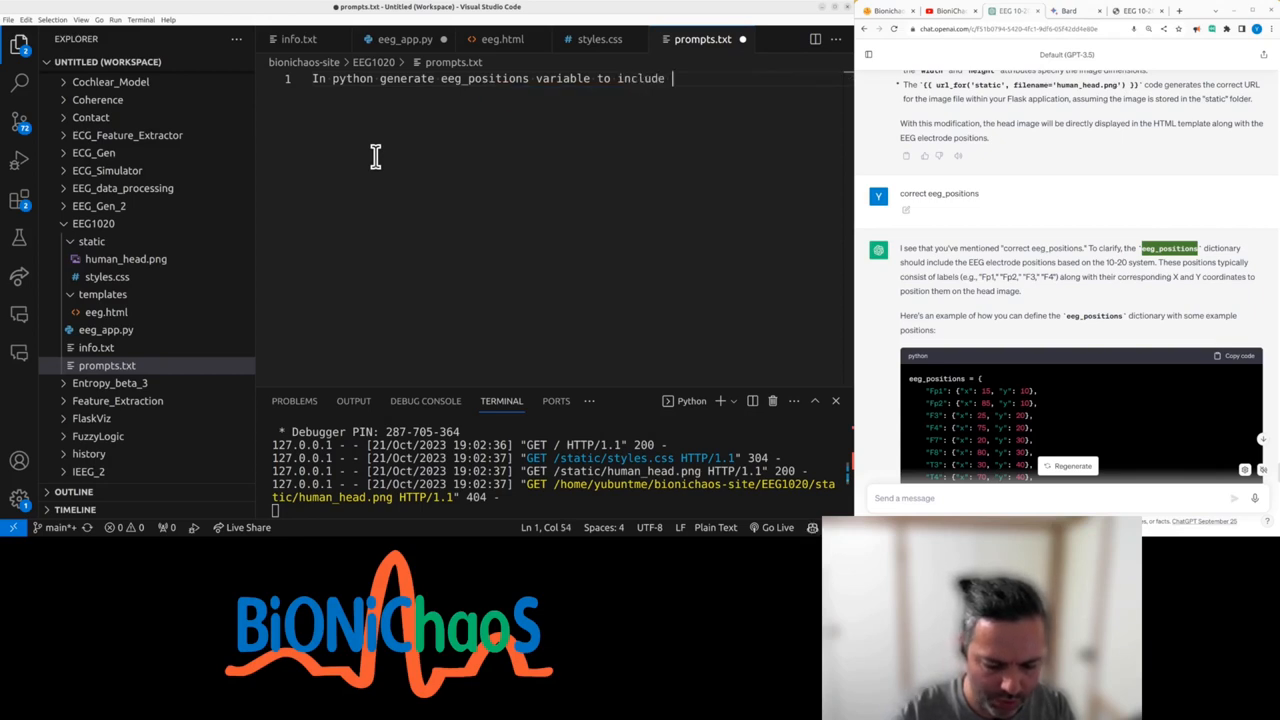
text(all 10)
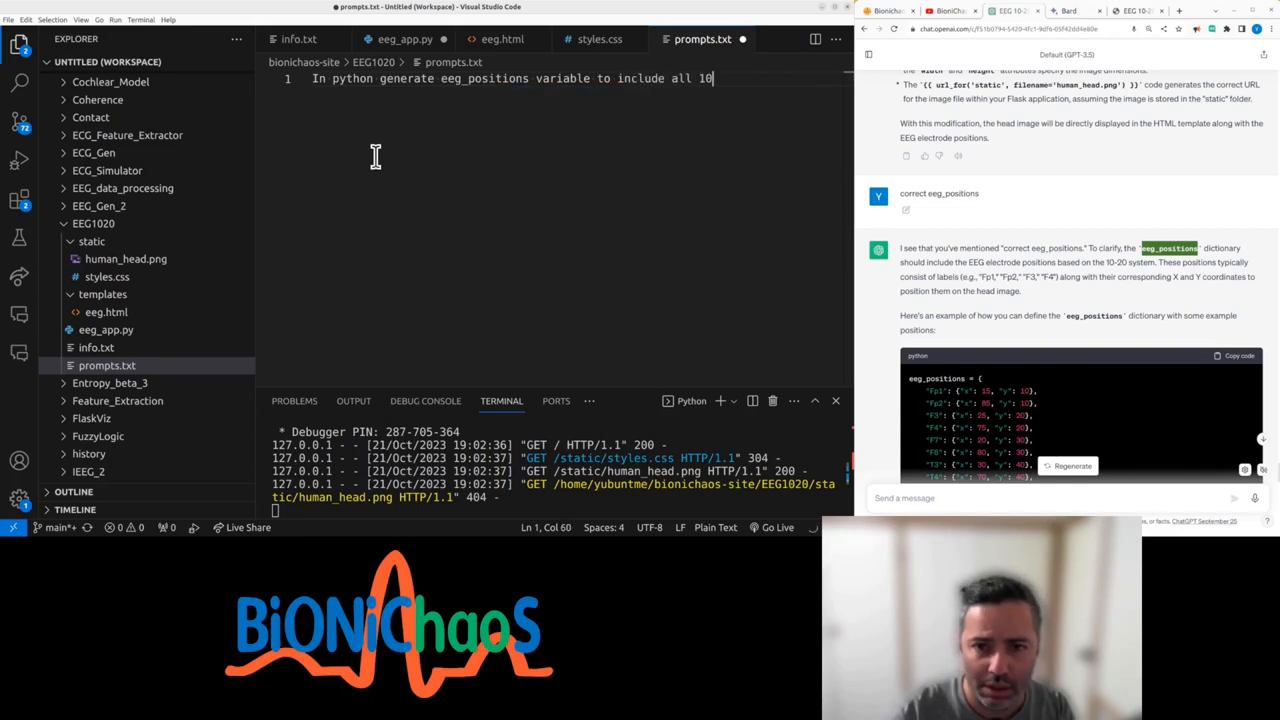
text(-20)
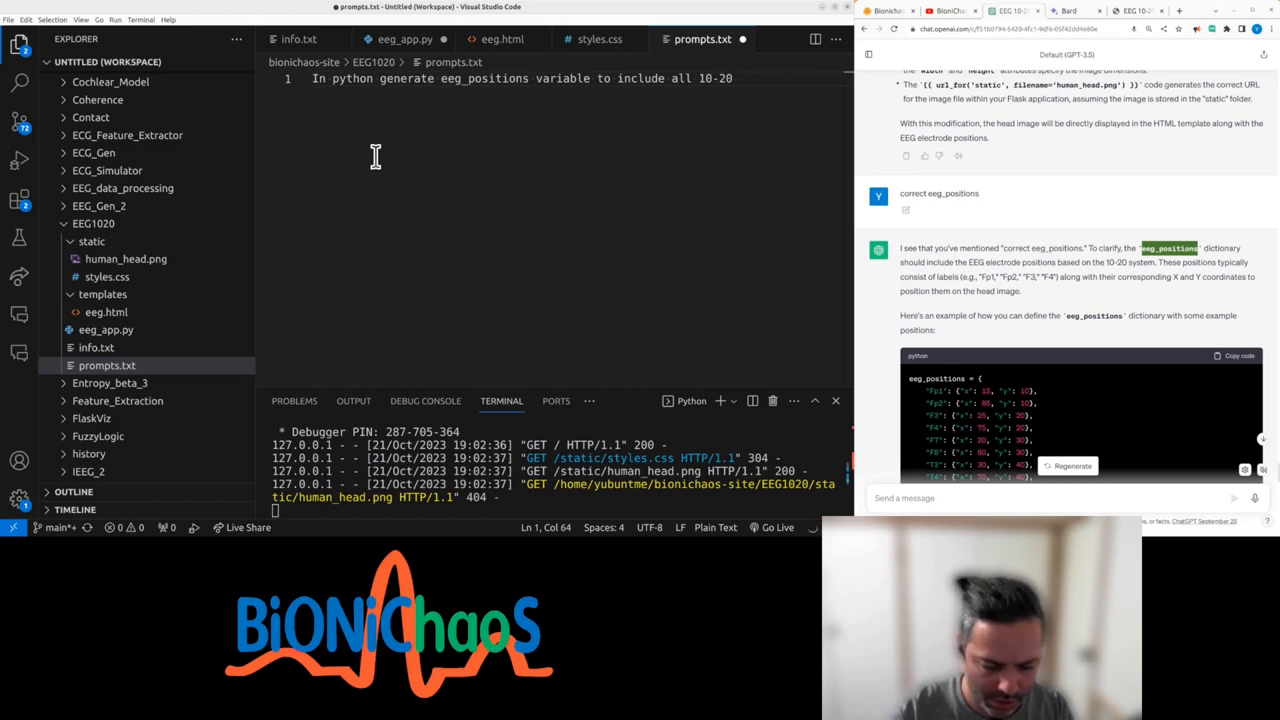
text(EEG el)
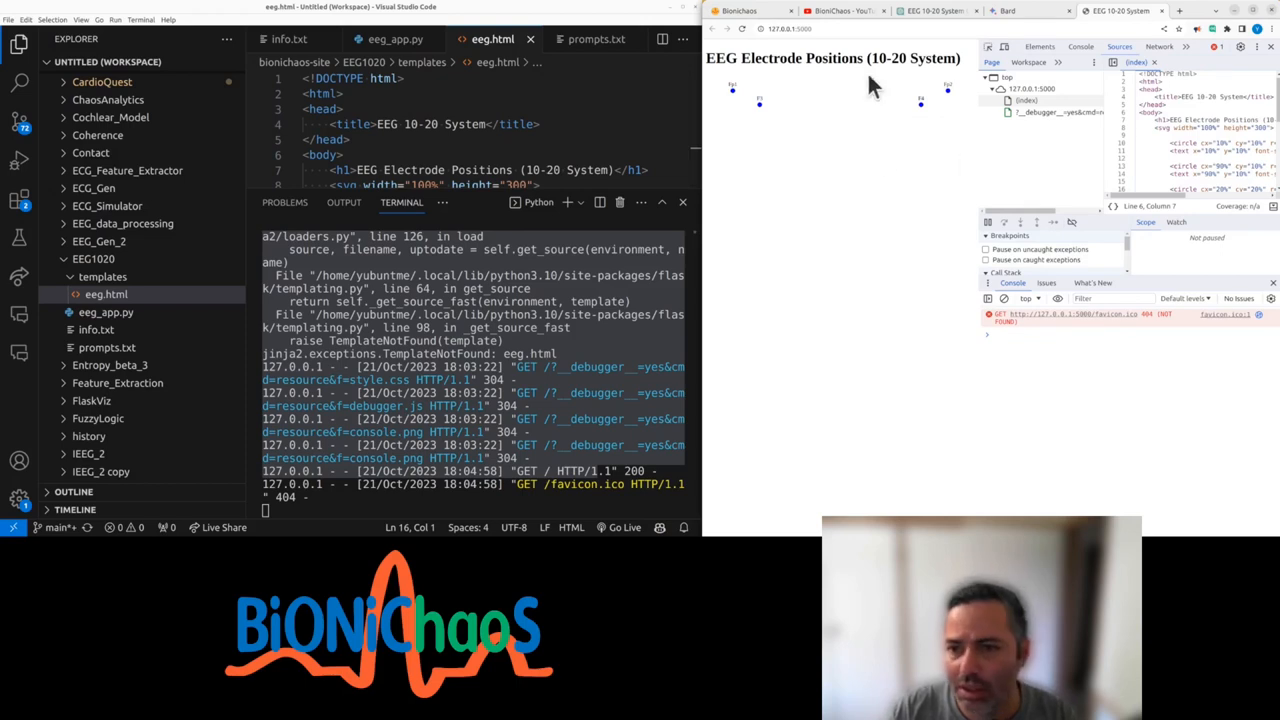
mouse_move(896, 116)
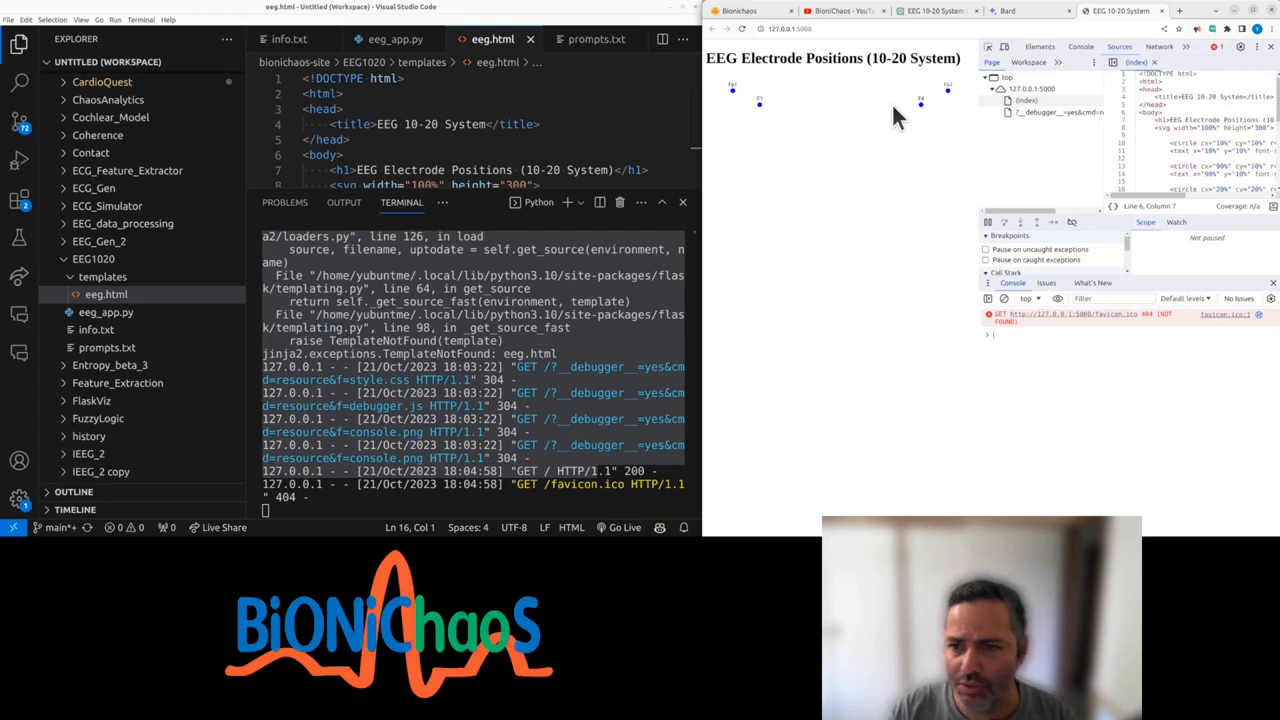
mouse_move(816, 118)
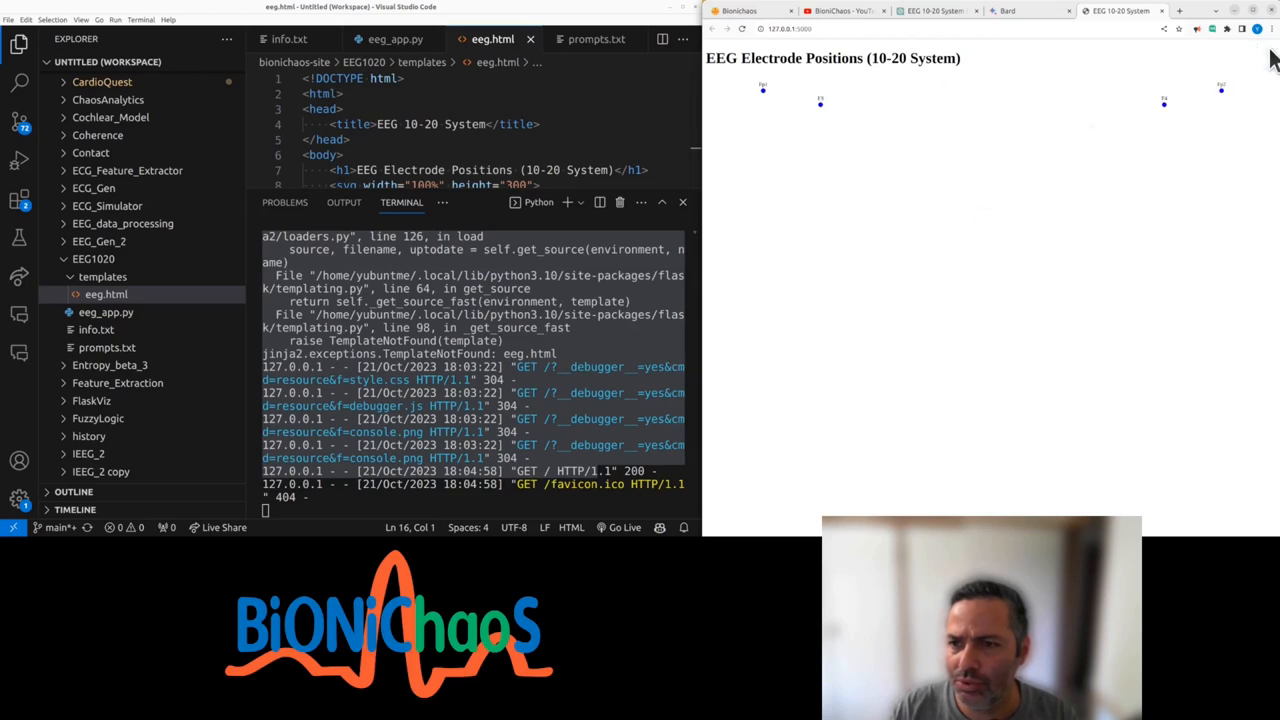
mouse_move(970, 216)
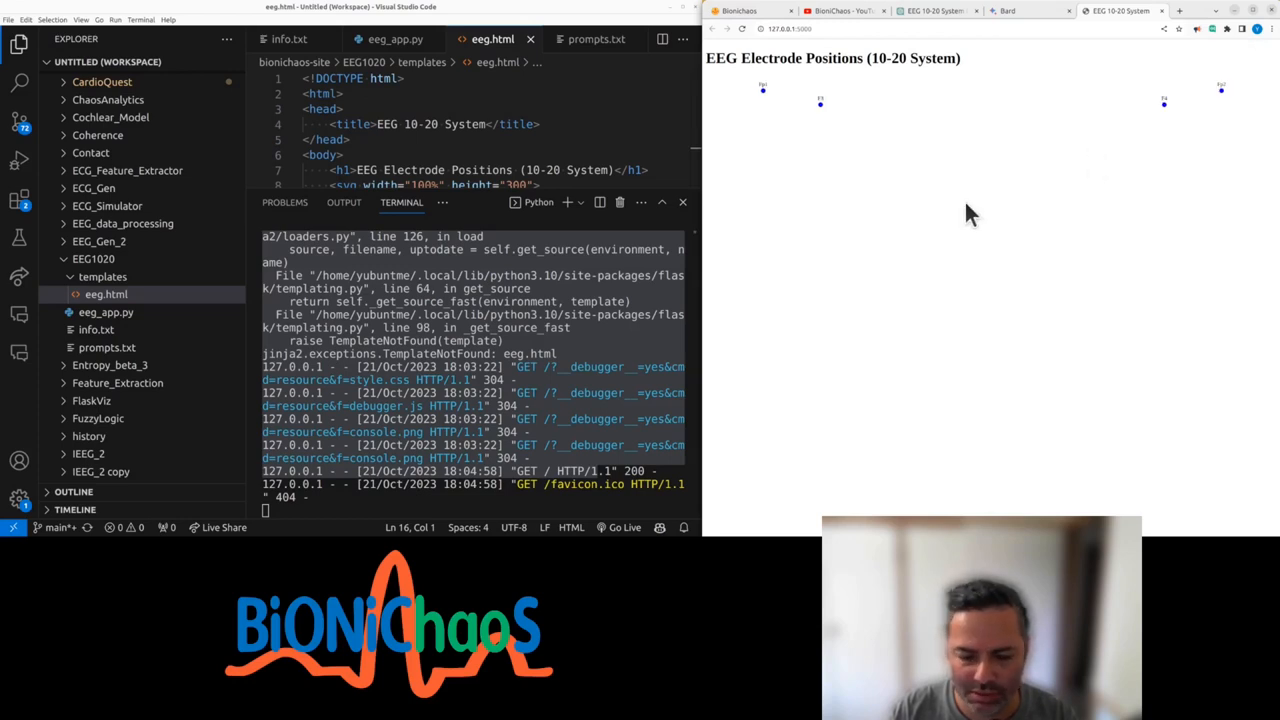
mouse_move(964, 206)
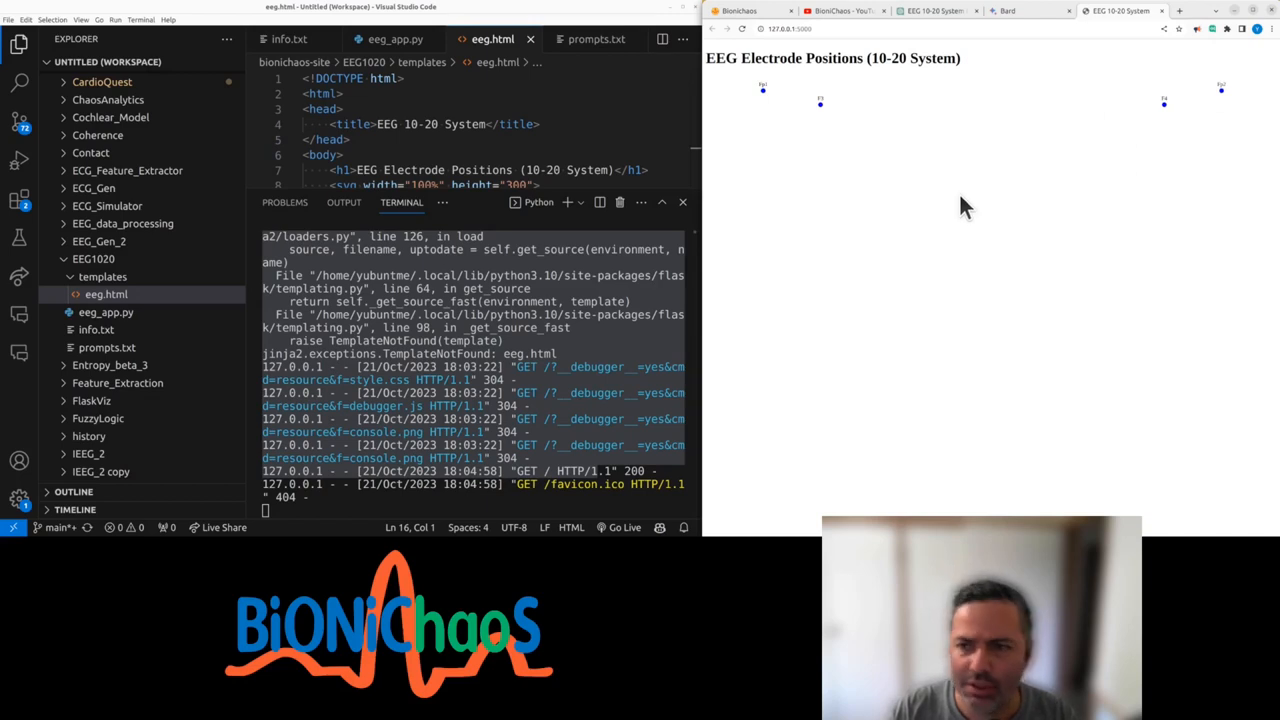
- Switch from the Bard 10-20 placement tab back to the ChatGPT TemplateNotFound conversation
click(1004, 12)
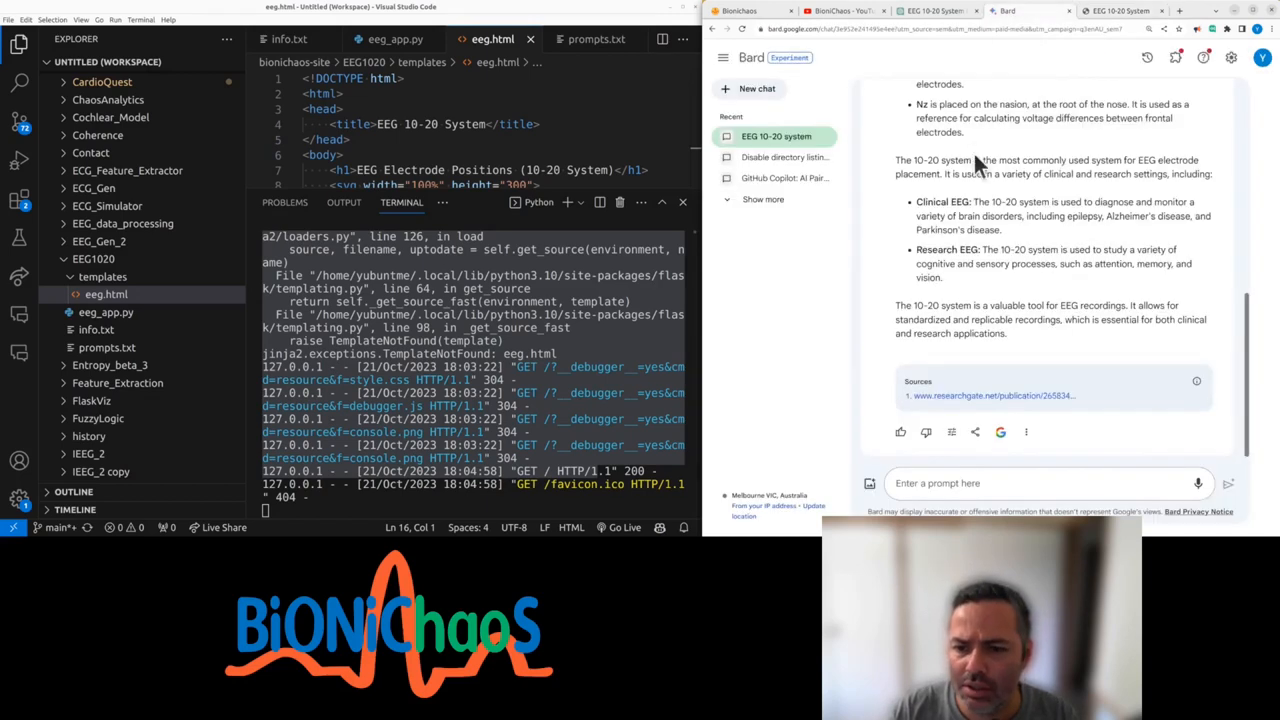
click(936, 12)
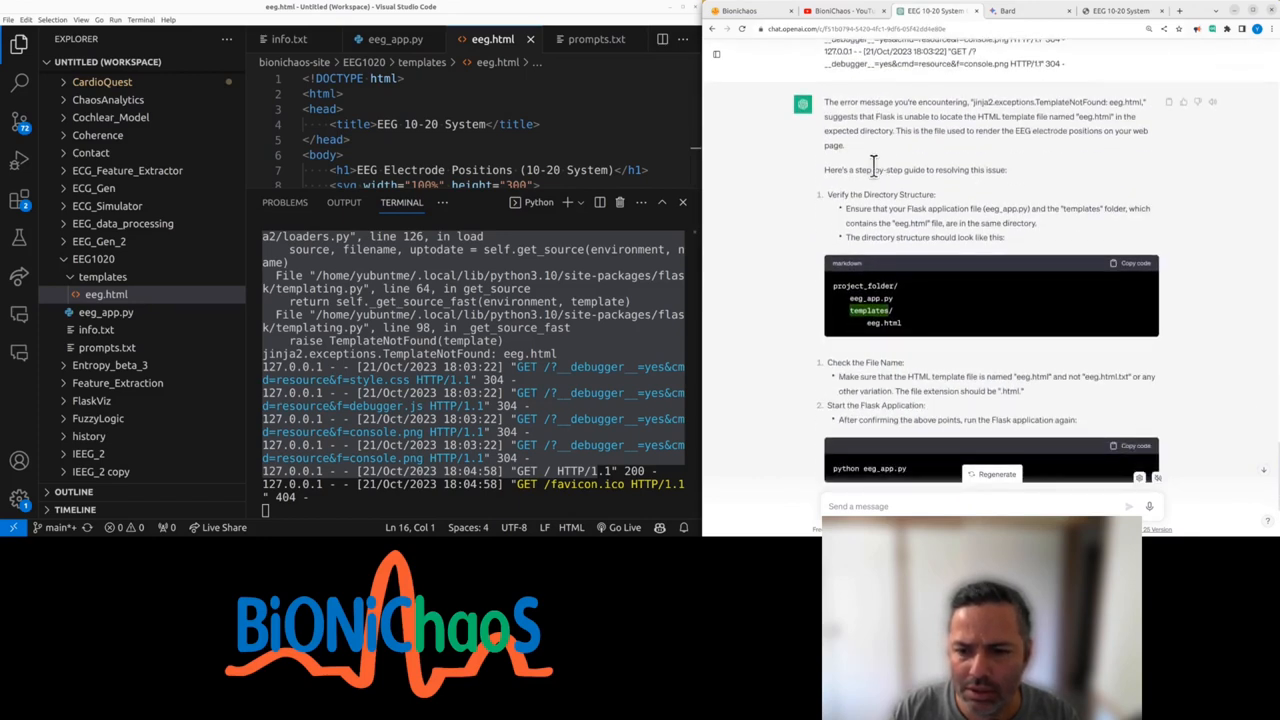
- Ask ChatGPT why it decided to include only a few electrodes when more exist
scroll(down, 3)
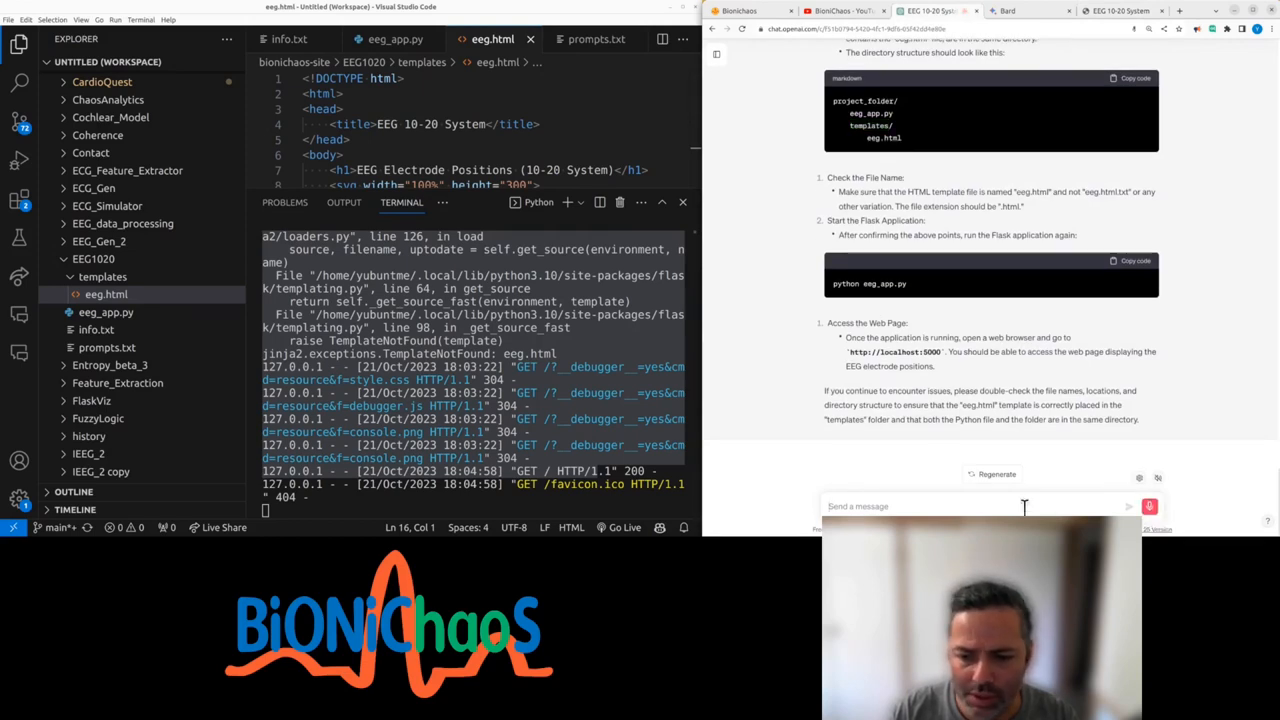
text(why did you)
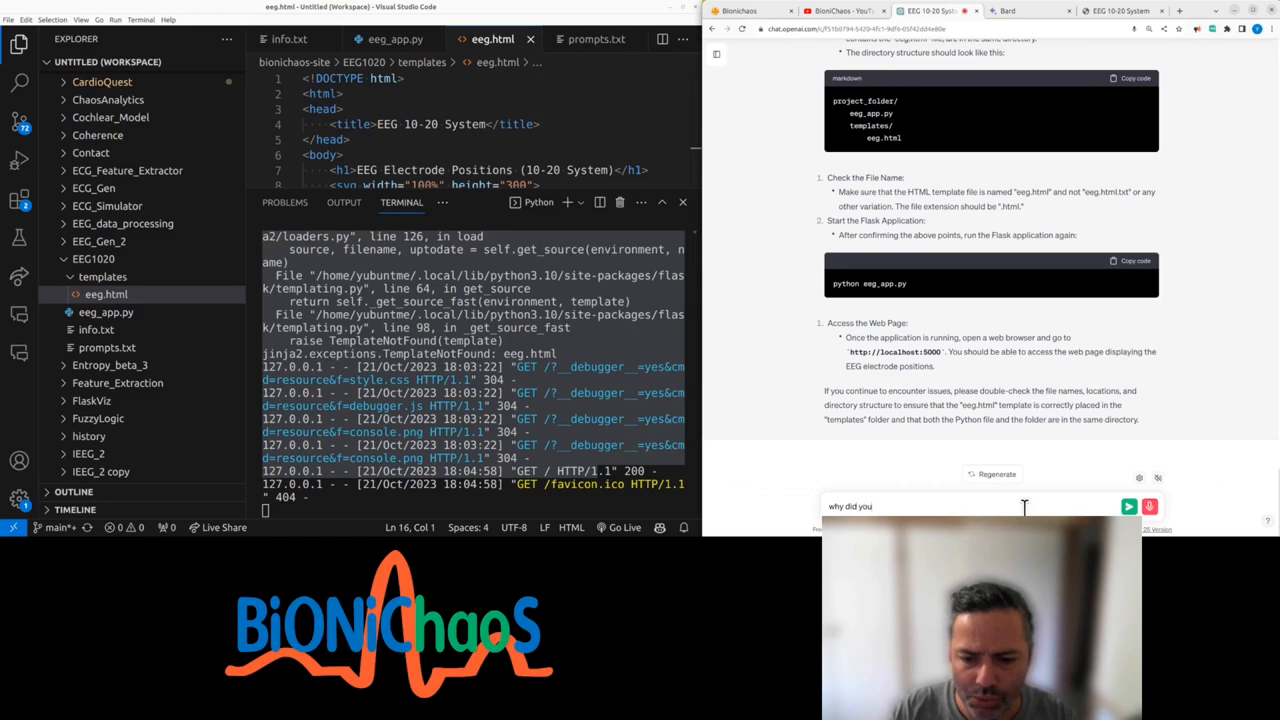
text(decide to include)
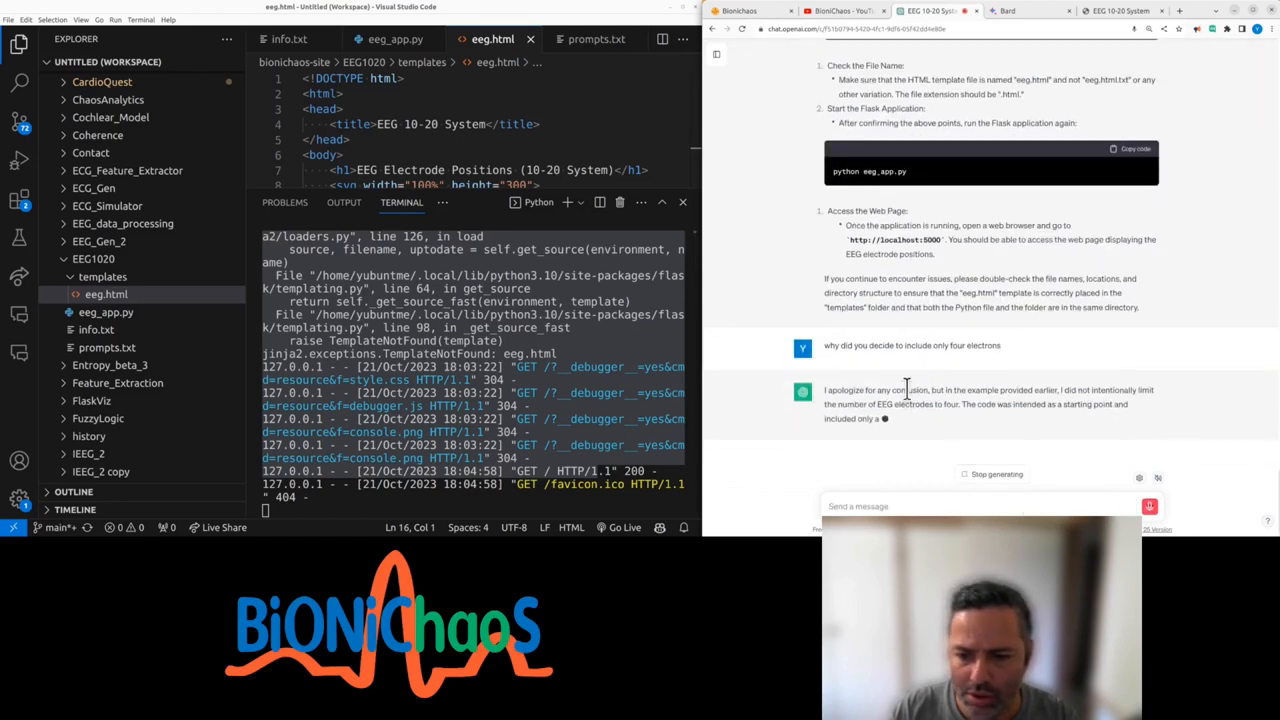
text(that's not)
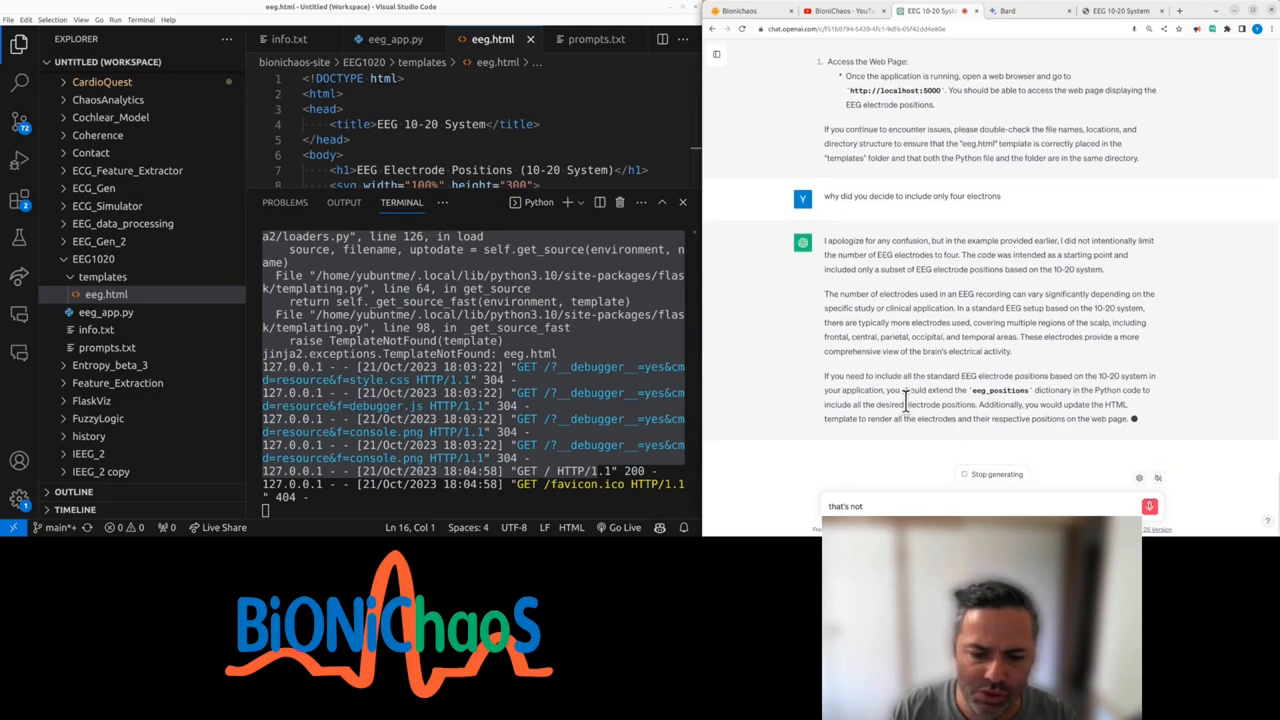
text(confusion why is it so poetic it's actuall)
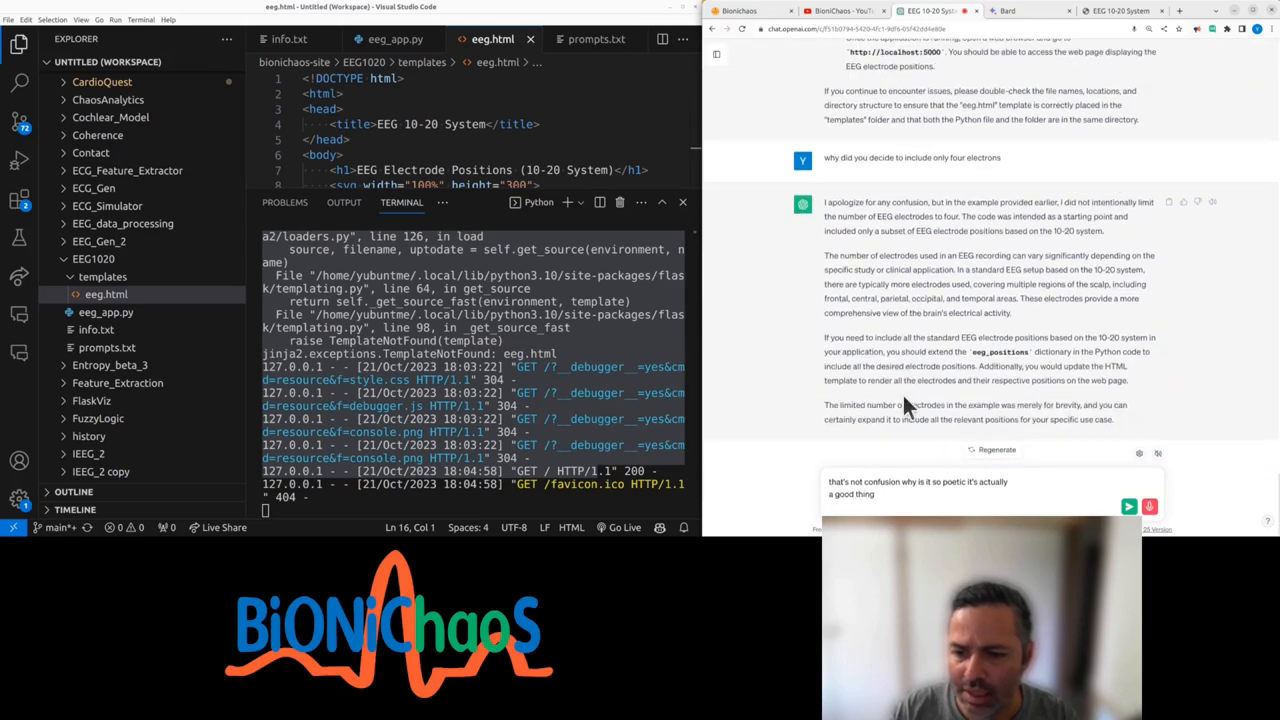
text(yes obviously we have more extra to just yeah decided to do it for mock-up)
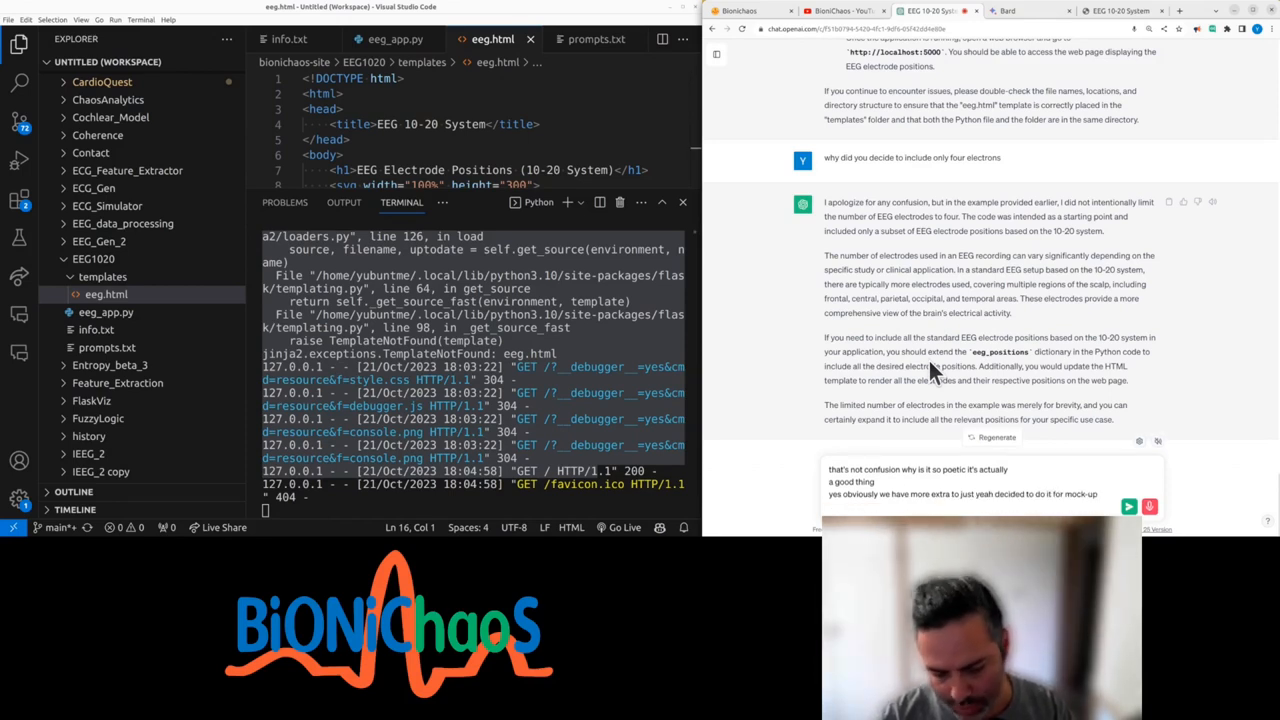
text(things example that's)
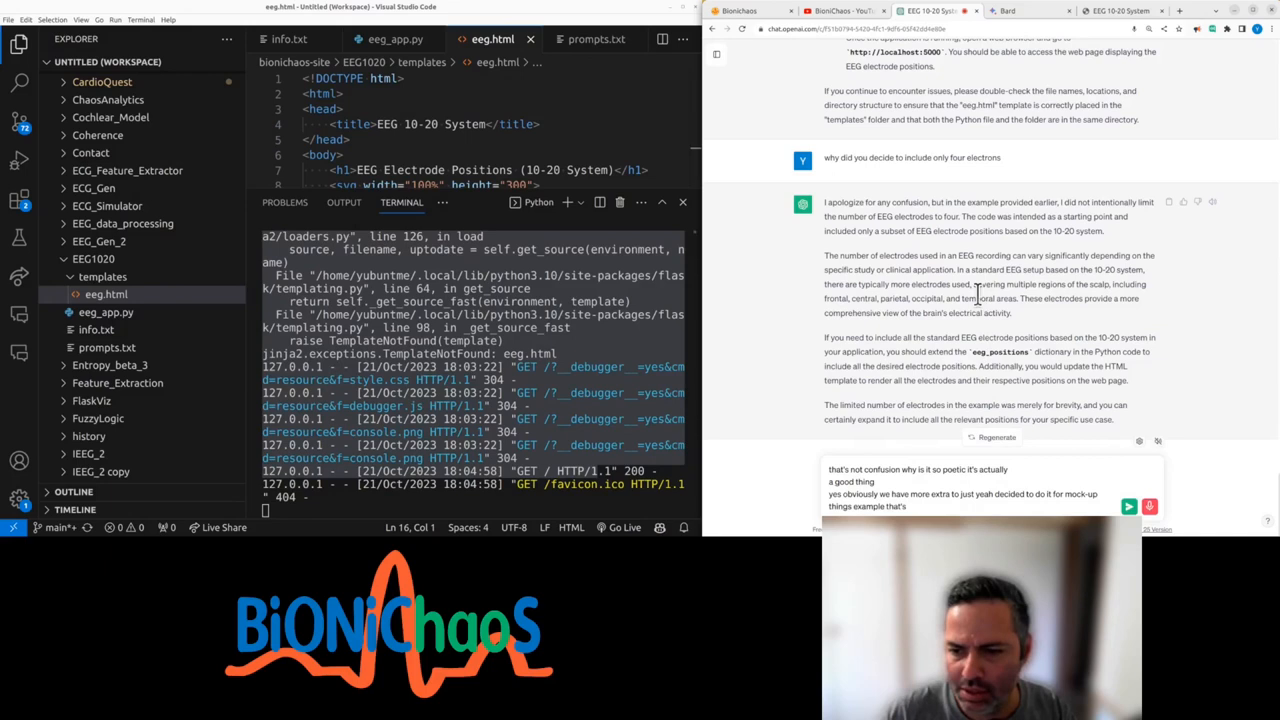
text(just)
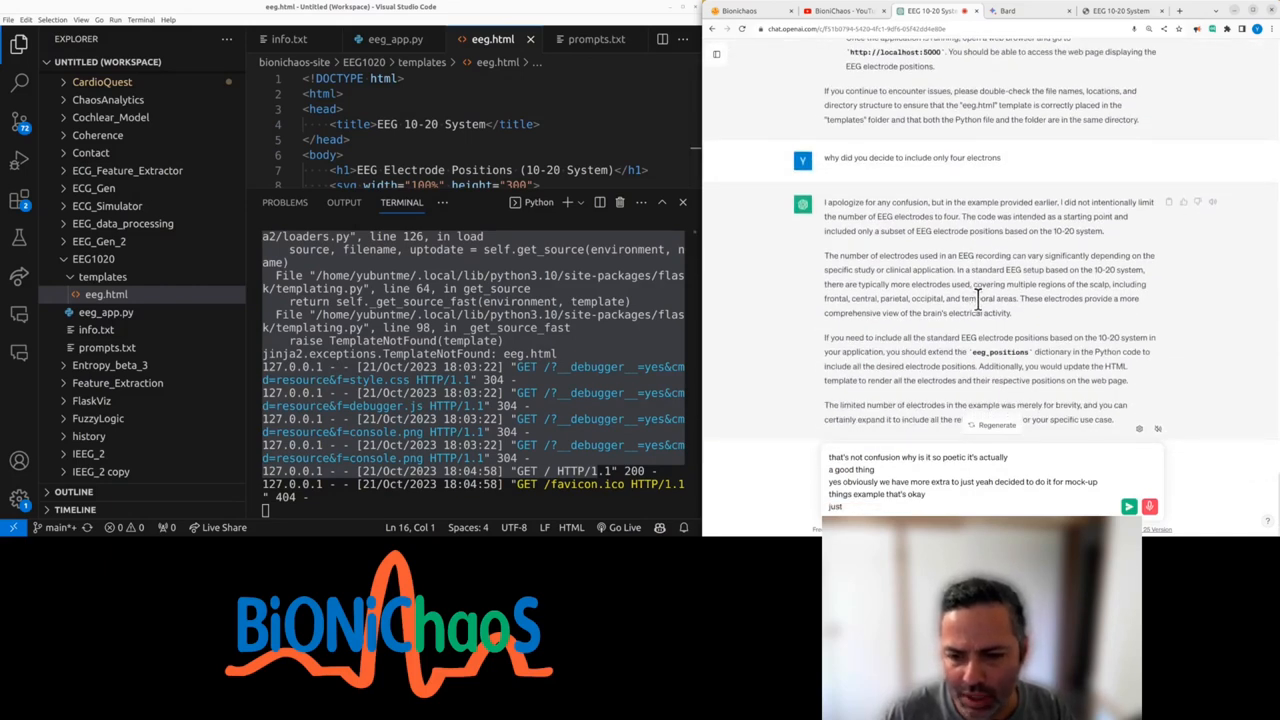
text(asking why)
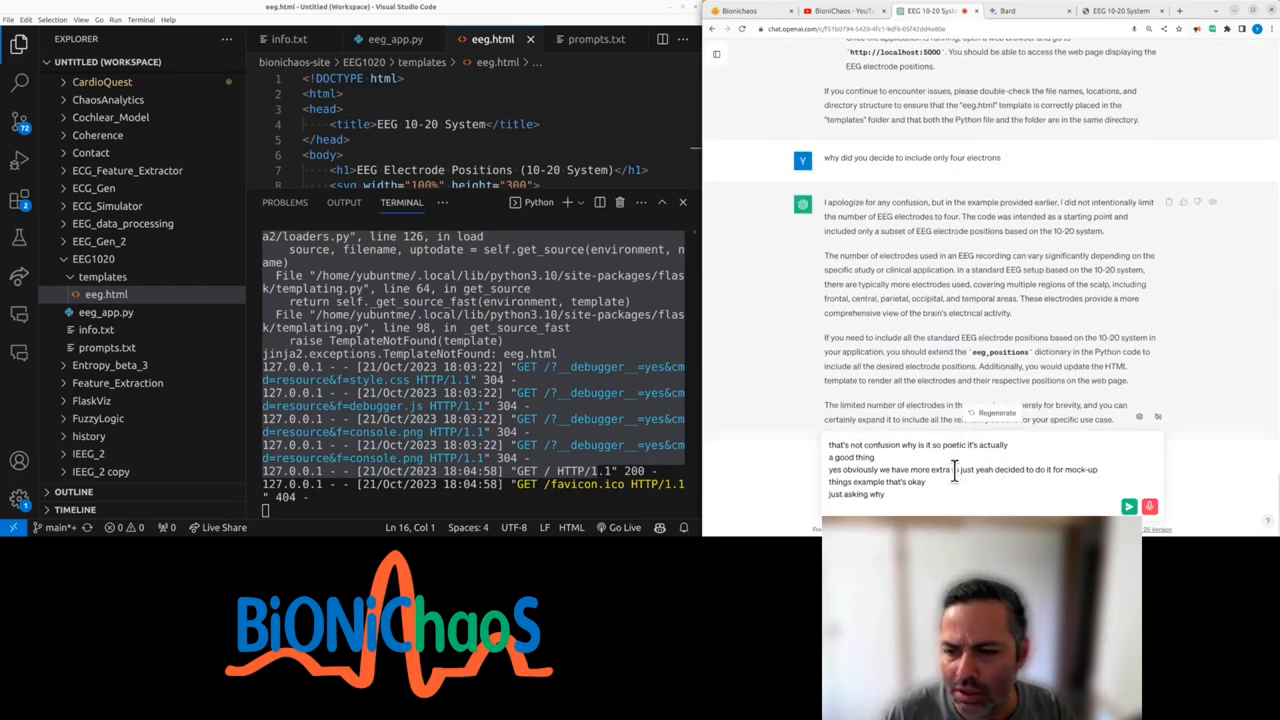
mouse_move(1044, 414)
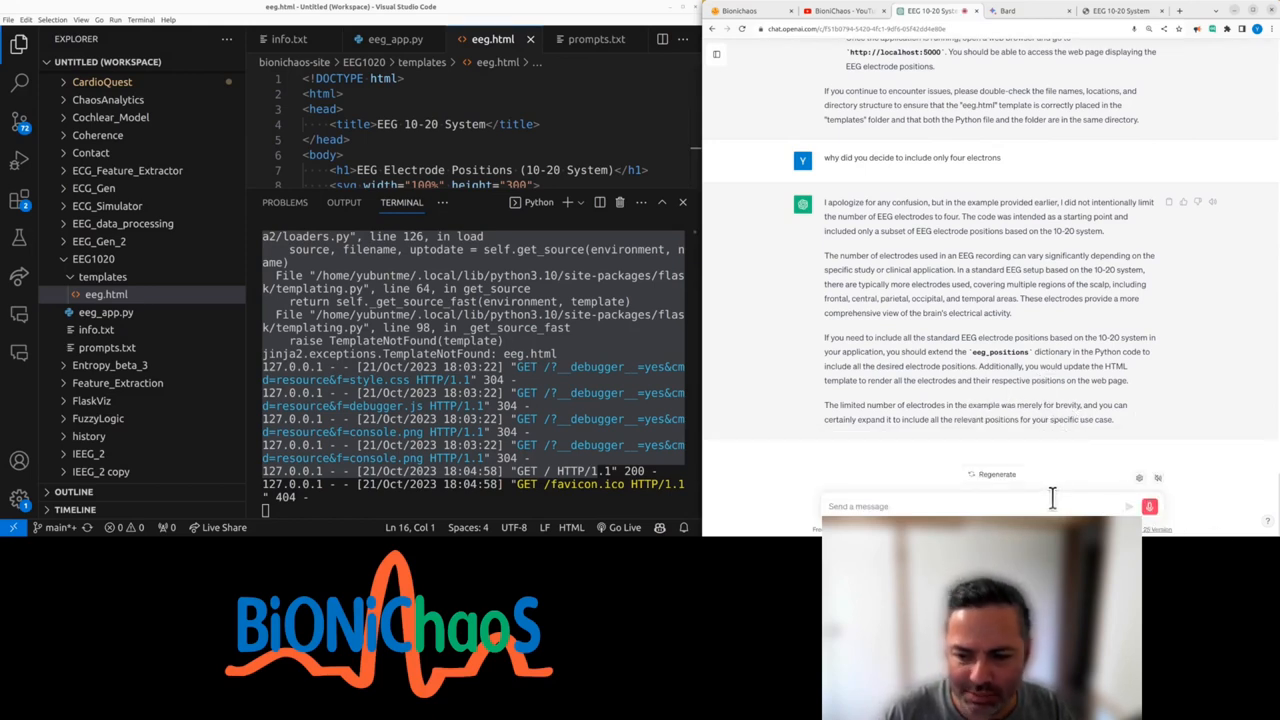
- Follow up on the simplistic example choice and request adding all available 10-20 positions, then send
text(I'm still curious)
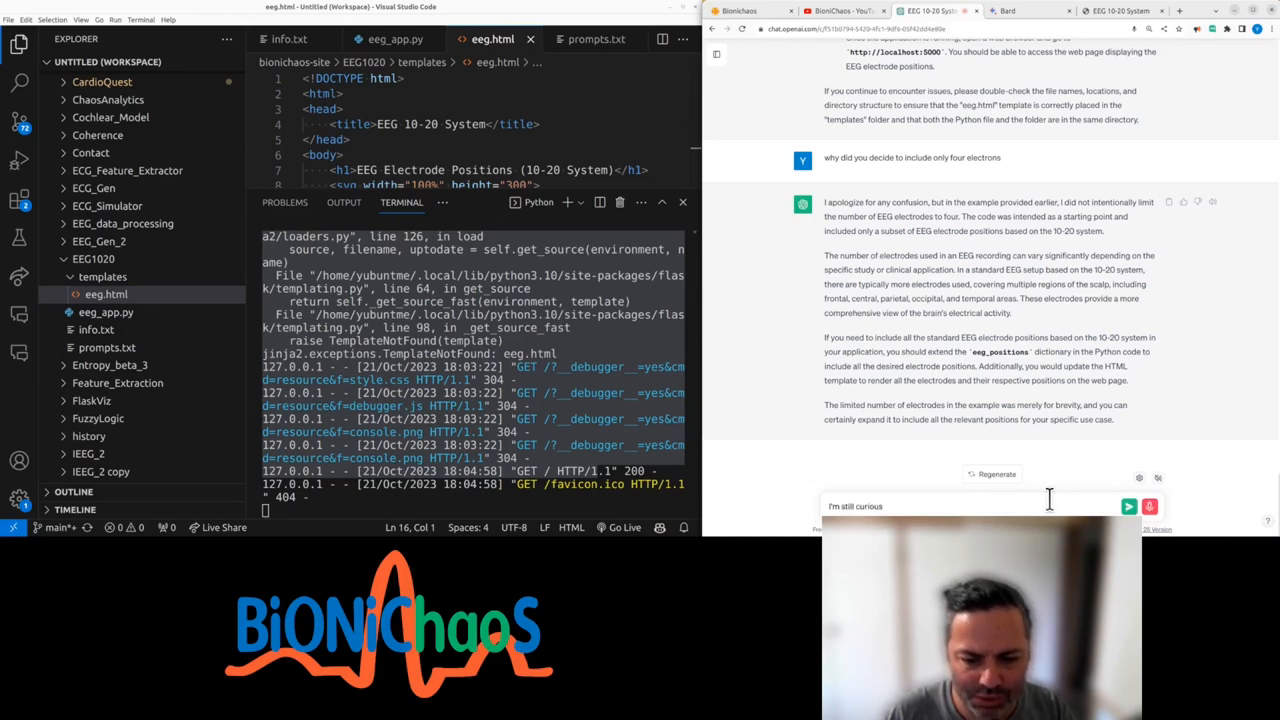
text(why did you decide to enclose this)
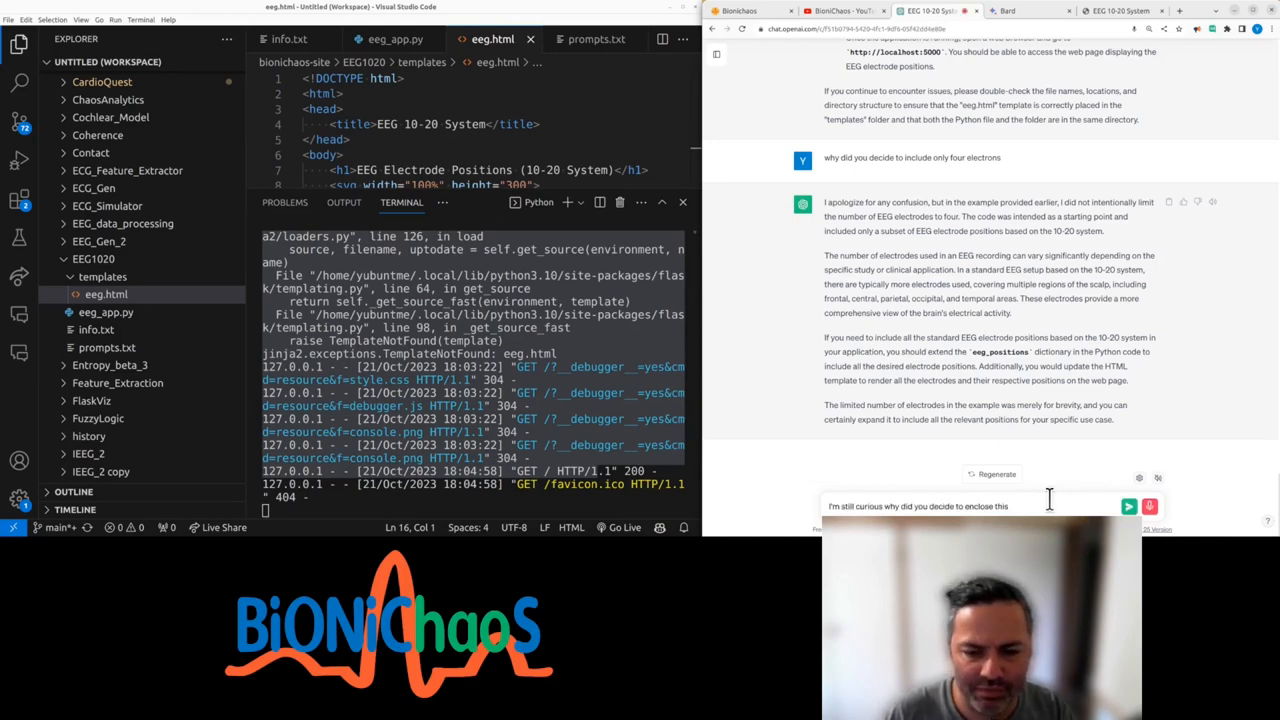
text(specific fr)
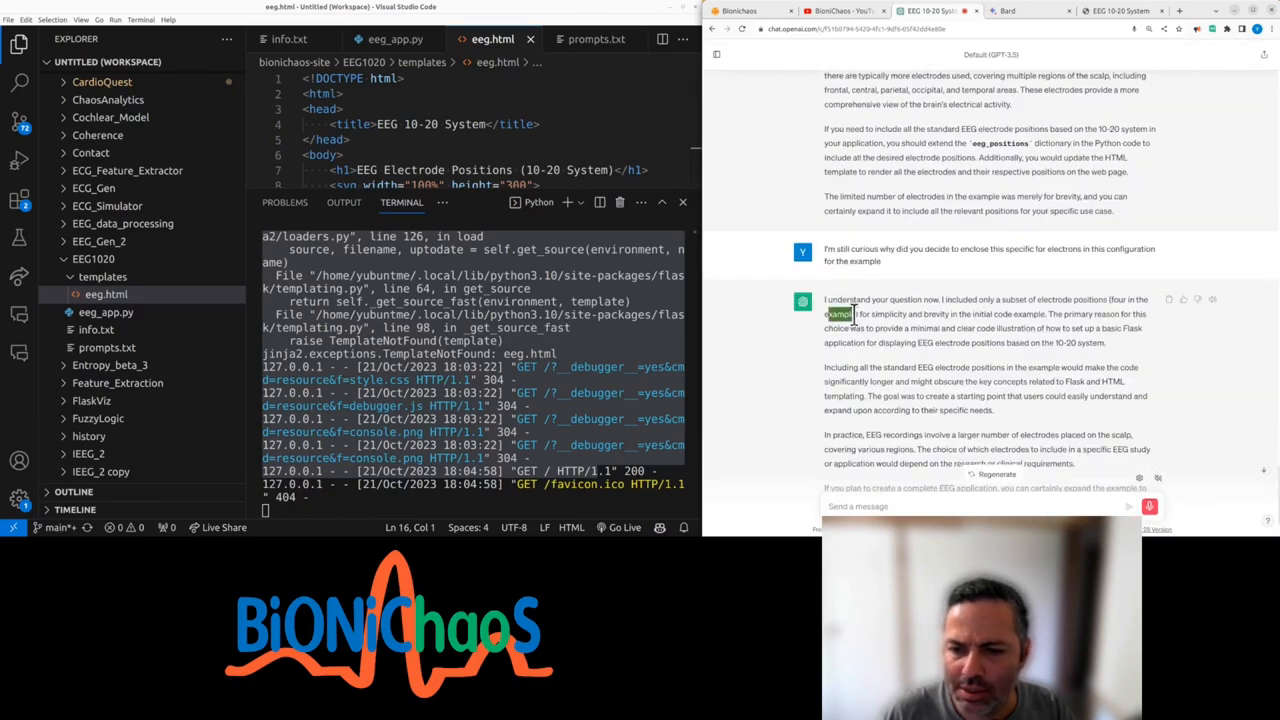
text(simplistic)
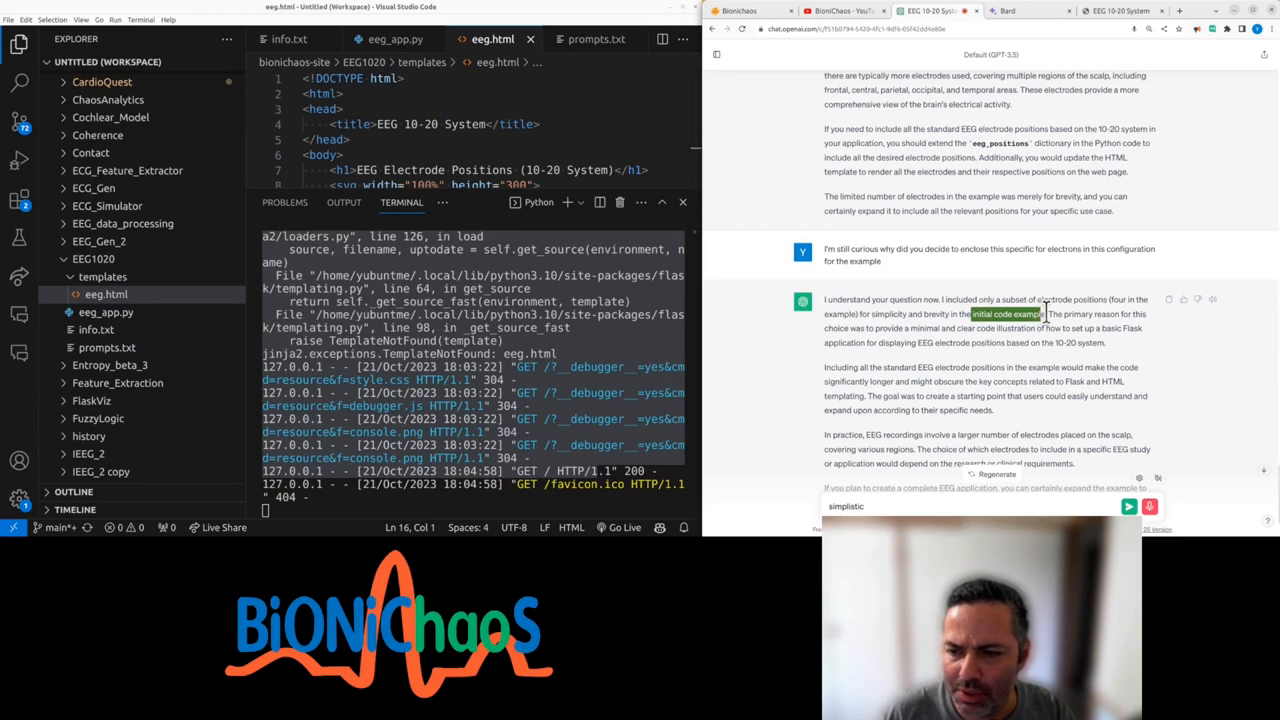
text(initial call example parameter reason the)
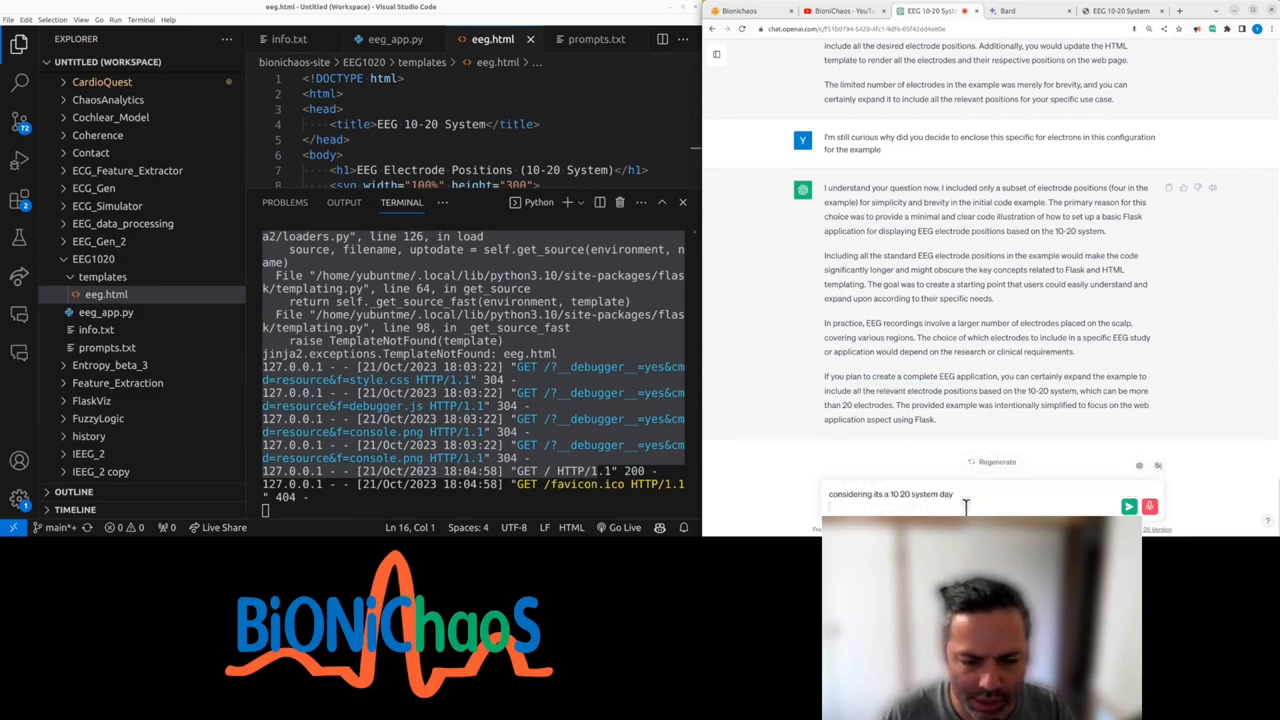
text(a could you add)
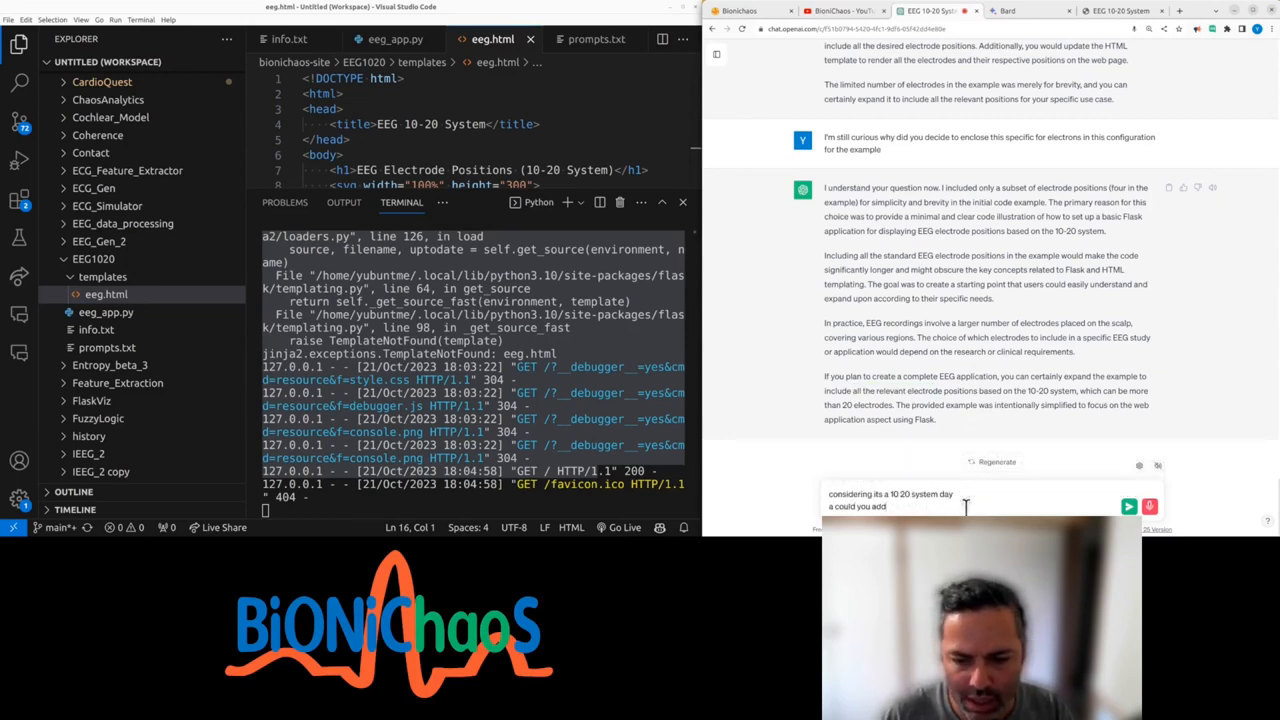
text(all the Ava)
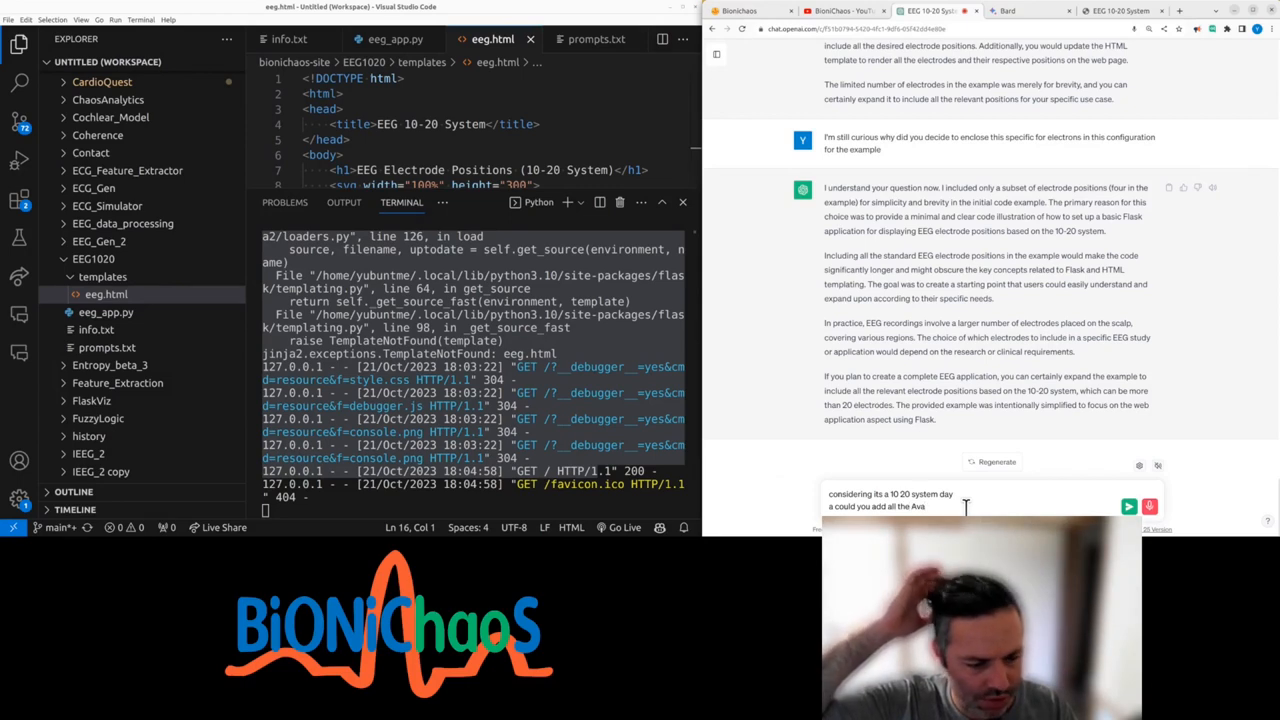
click(1128, 506)
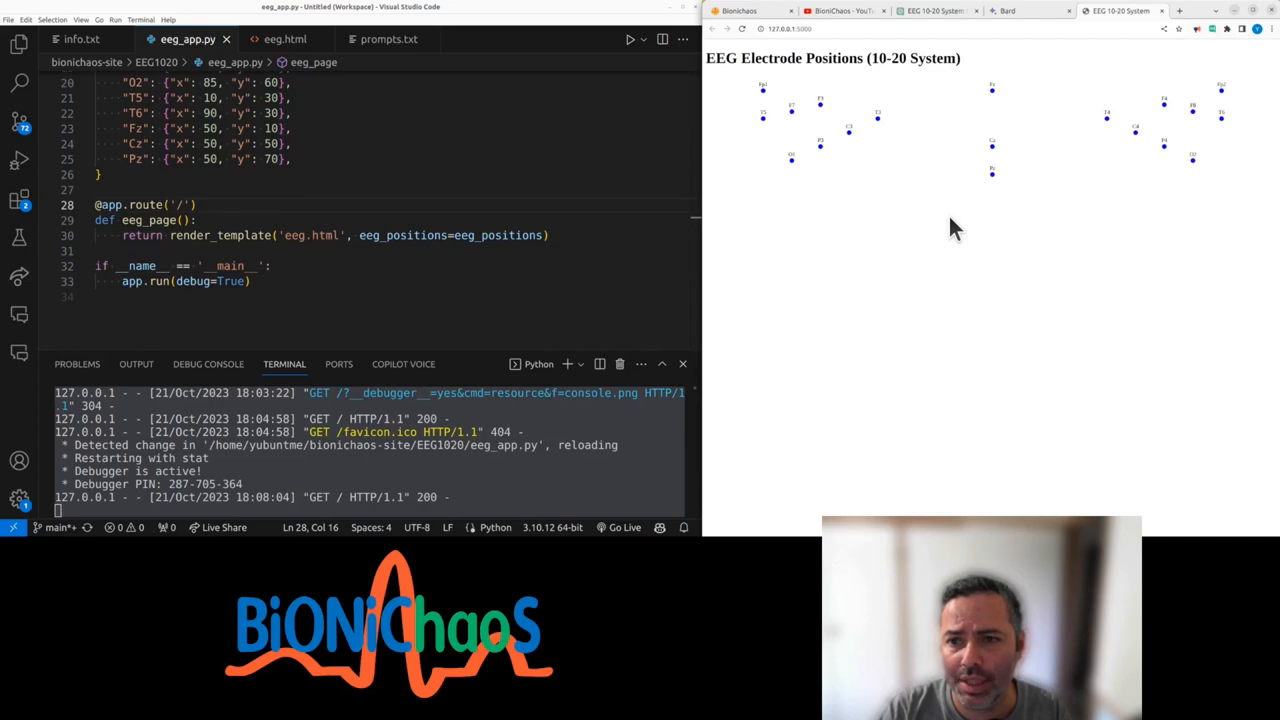
mouse_move(720, 208)
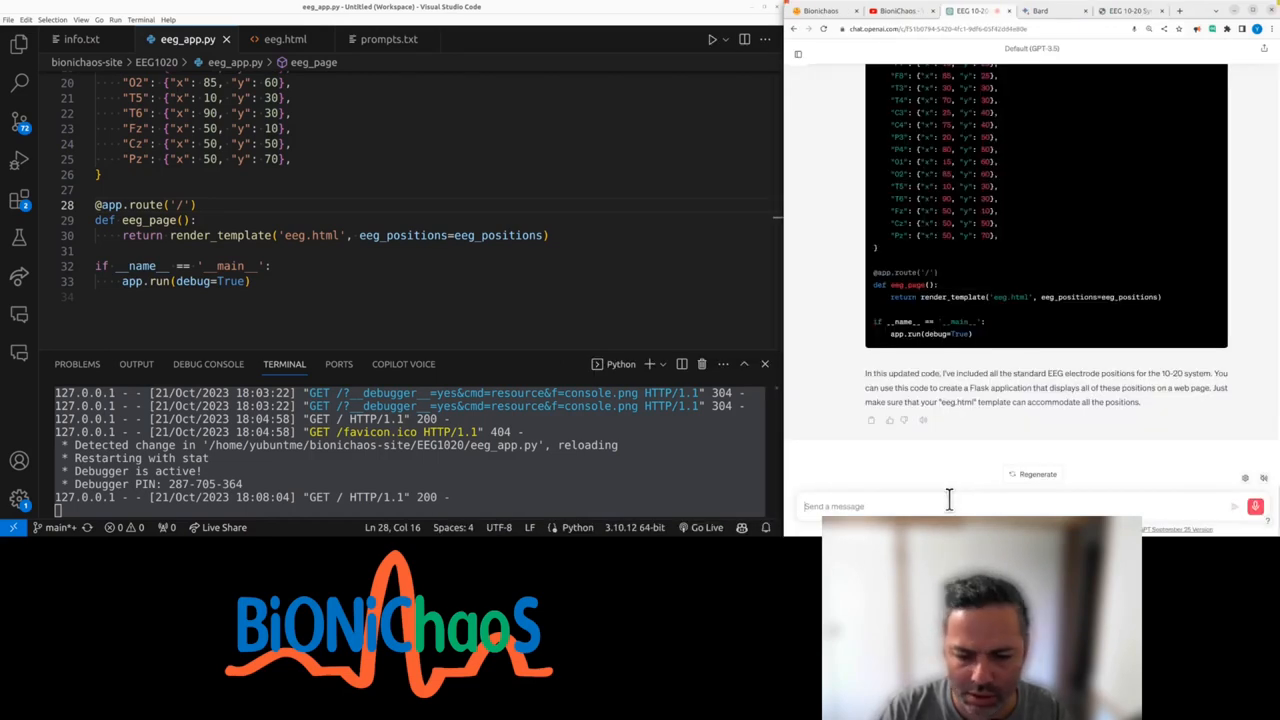
- Ask ChatGPT how to add an outline image for the human head on top
text(India how to add an outline image)
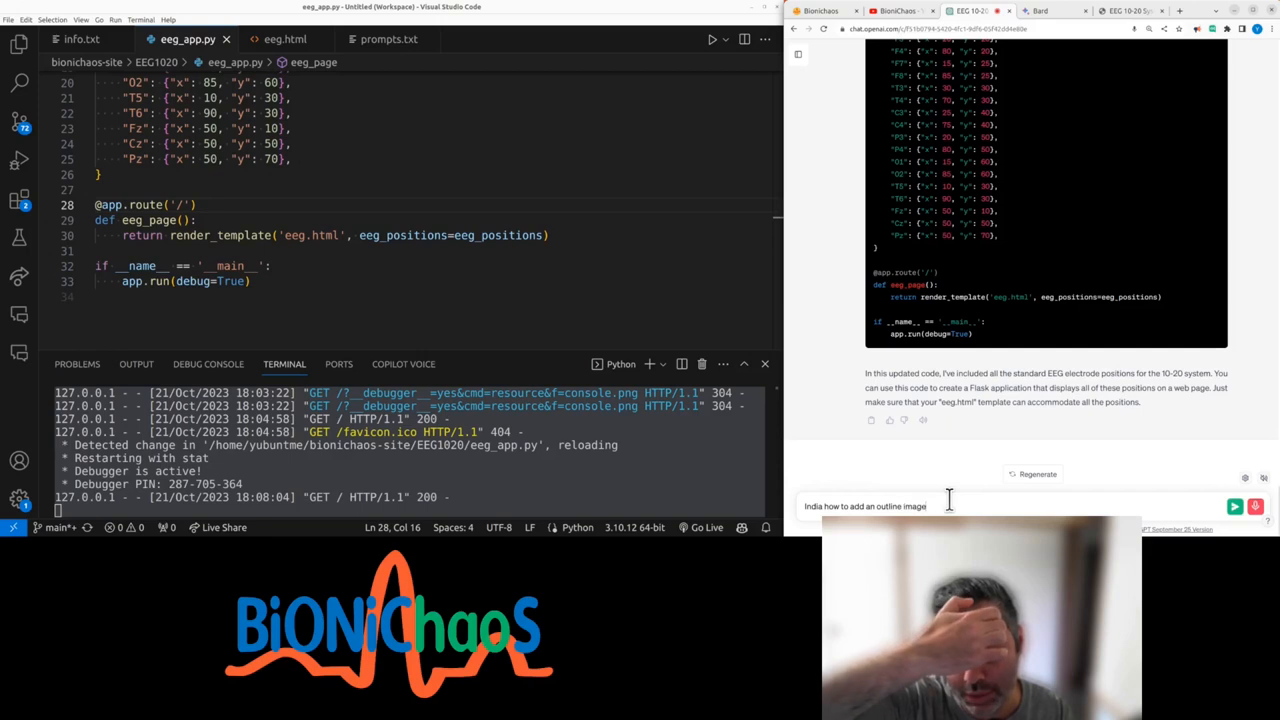
text(for the human head)
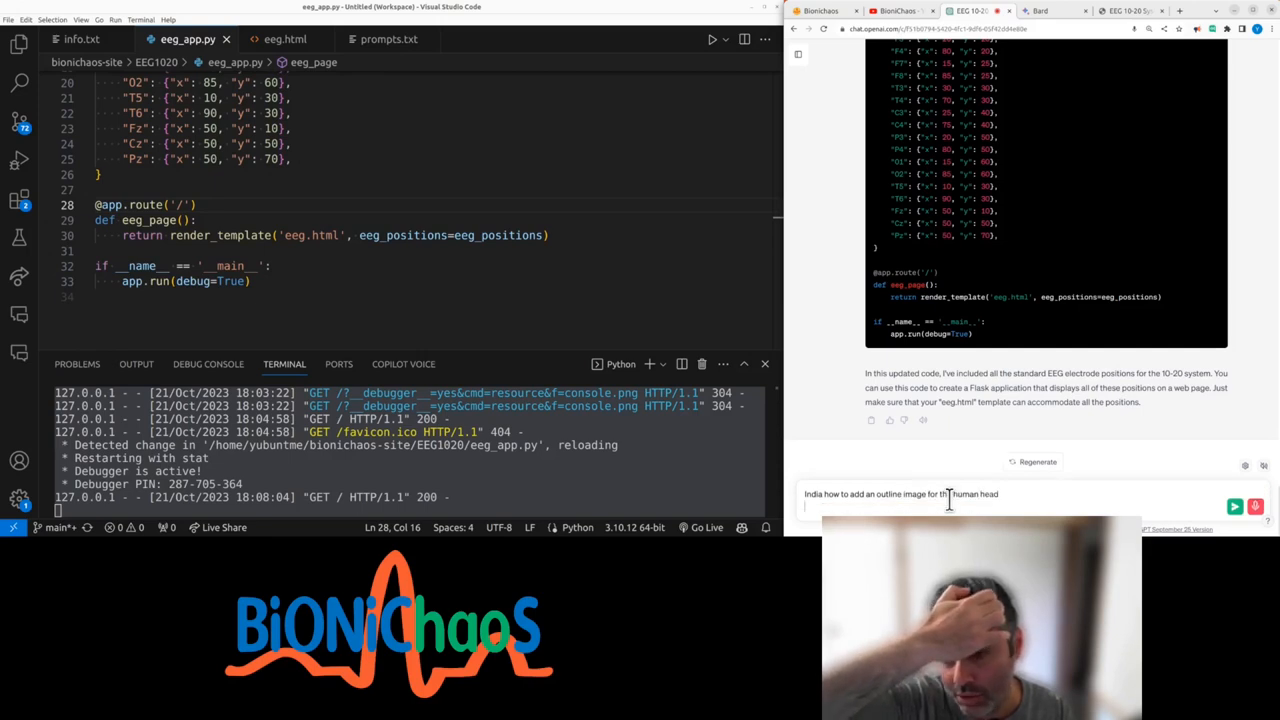
text(on top)
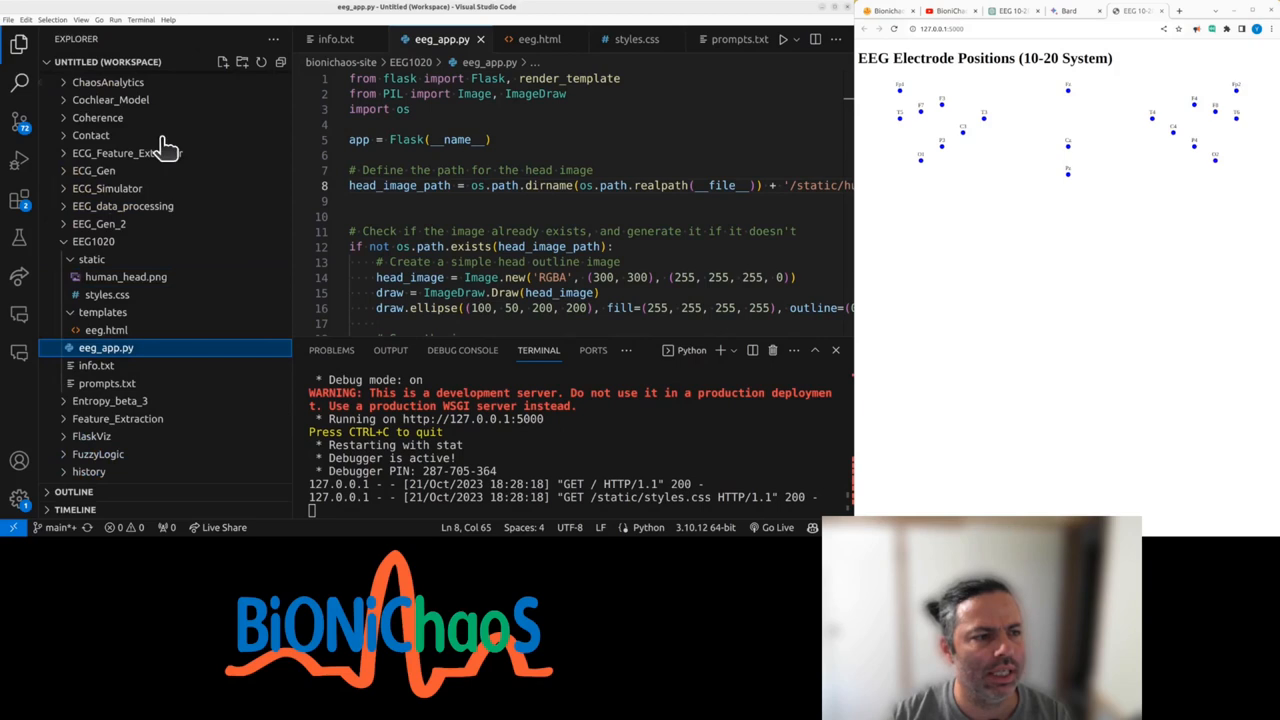
- Preview the generated human_head.png yellow head, then return to eeg_app.py
click(124, 276)
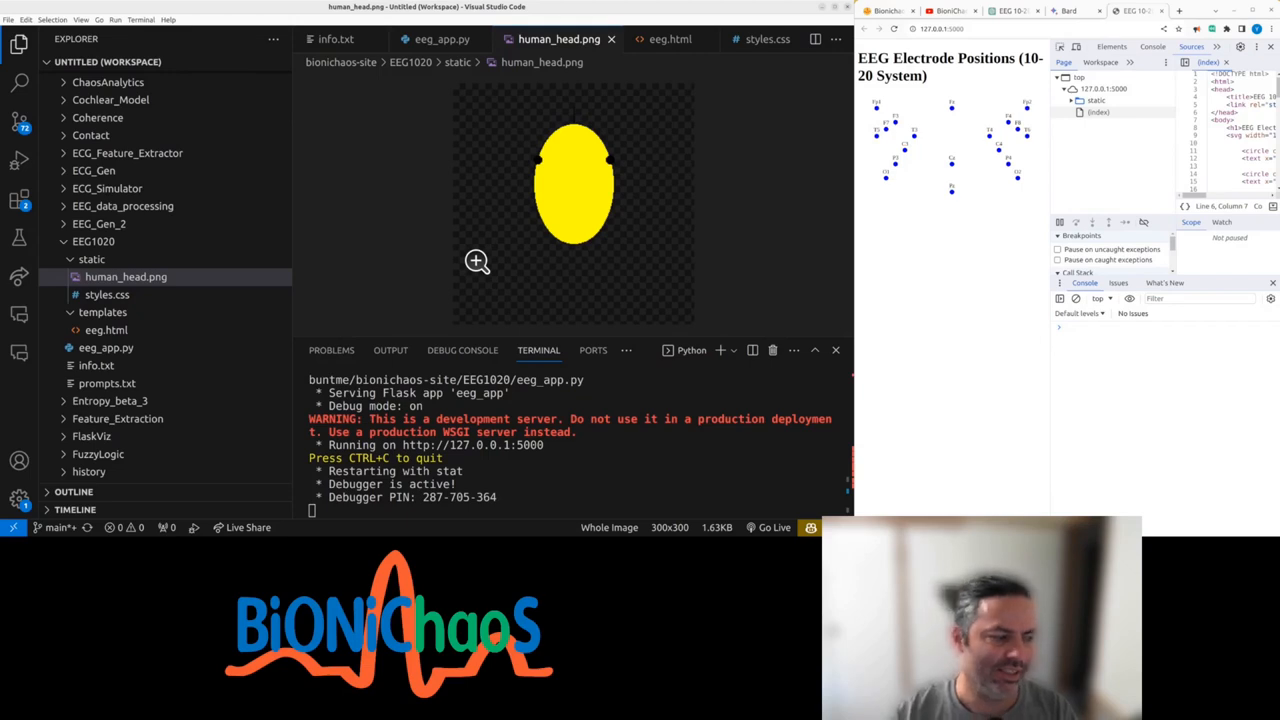
mouse_move(500, 272)
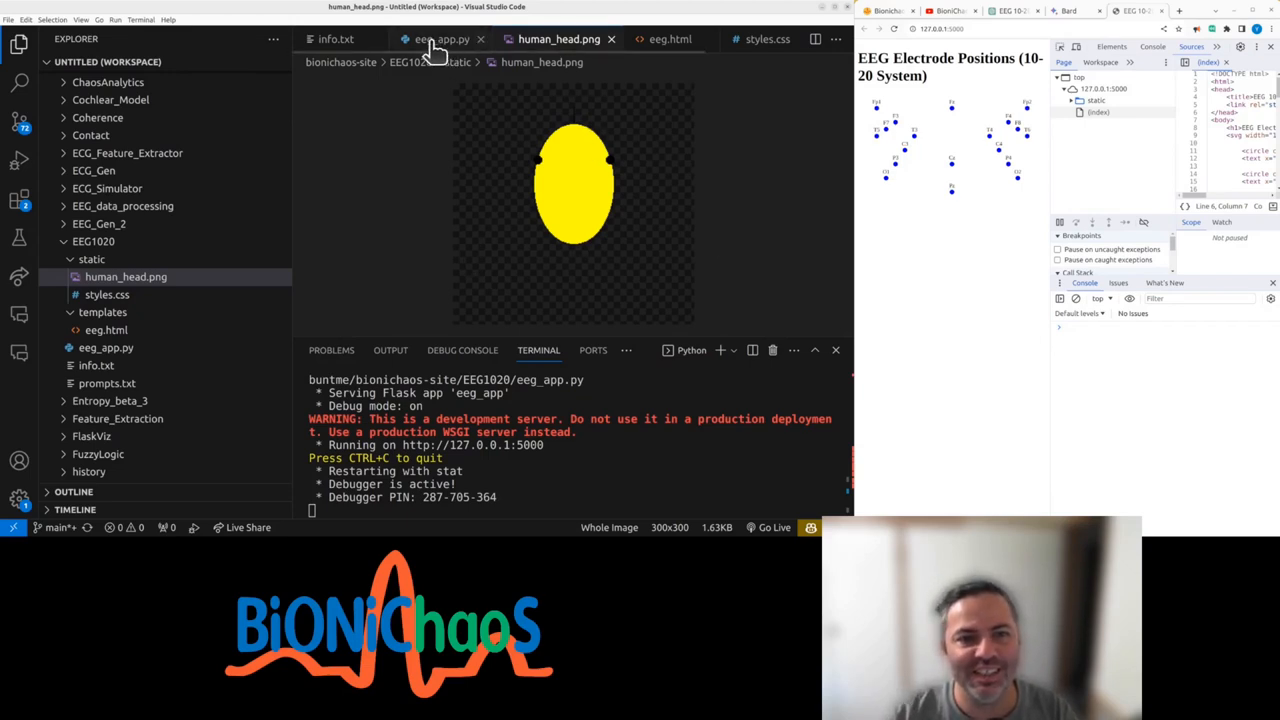
click(440, 40)
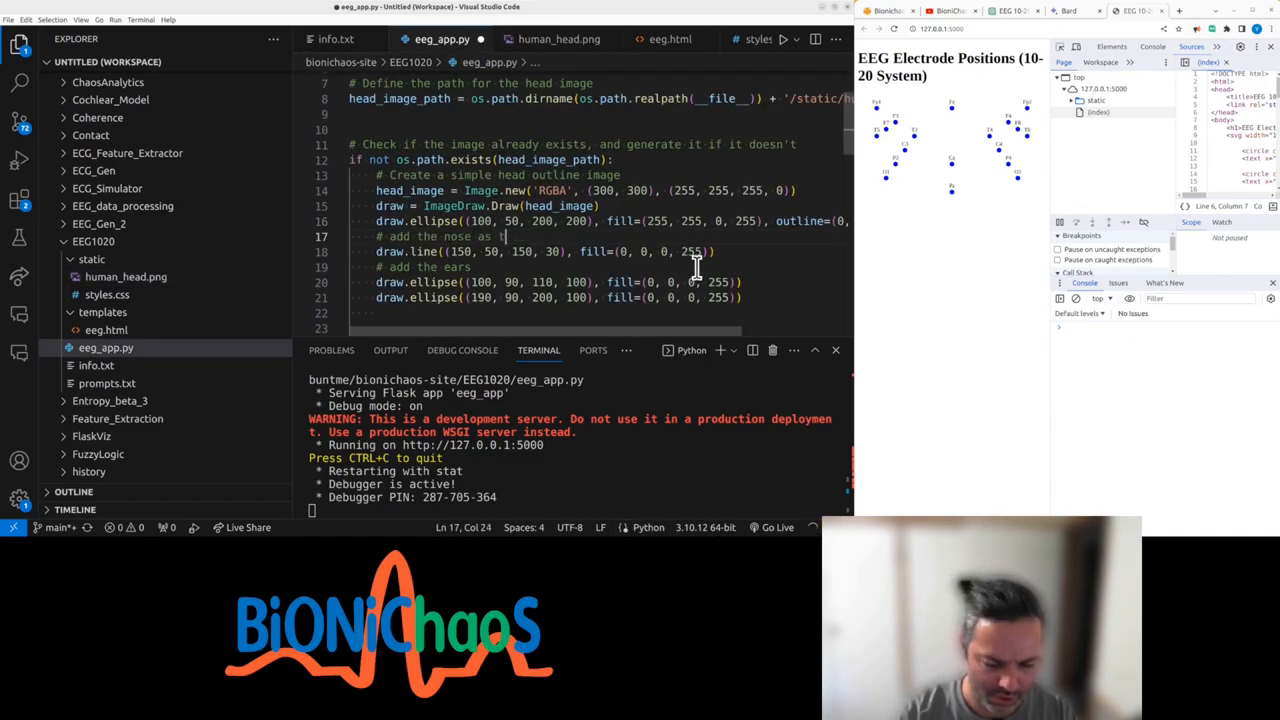
- Reword the nose comment to 'triangle filled in red' and preview human_head.png
text(triangle)
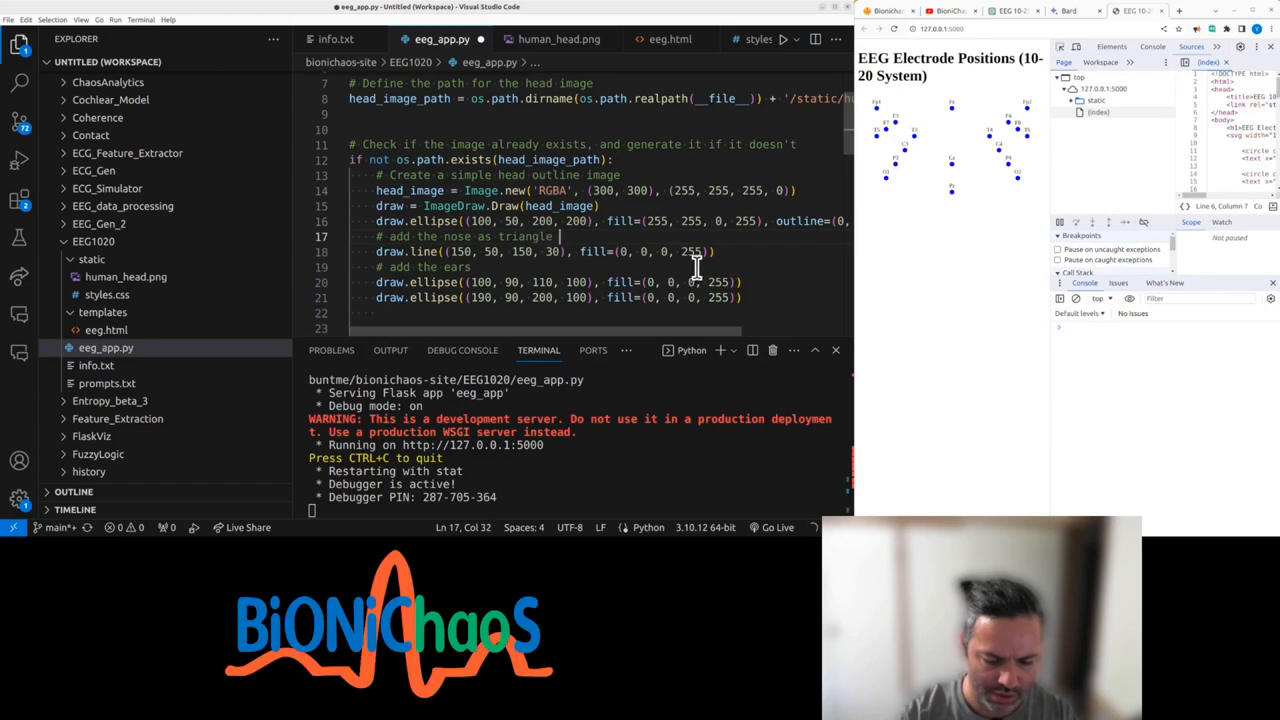
text(filled)
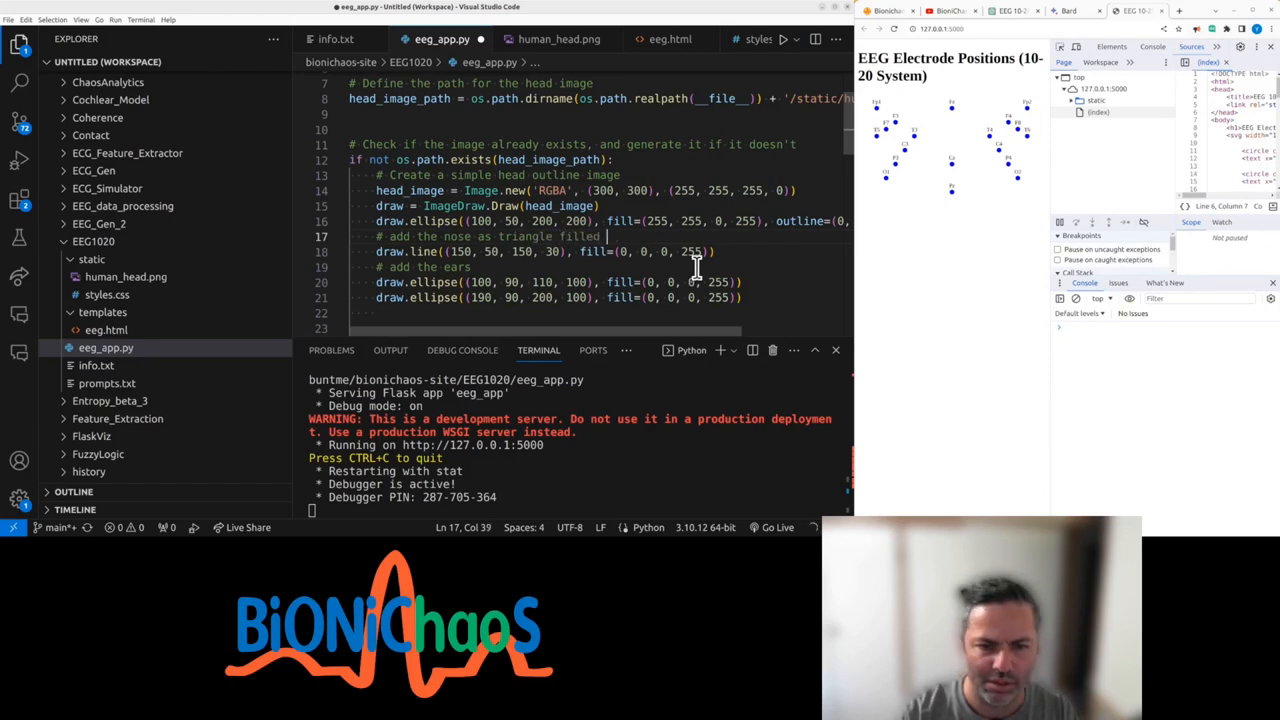
text(in black)
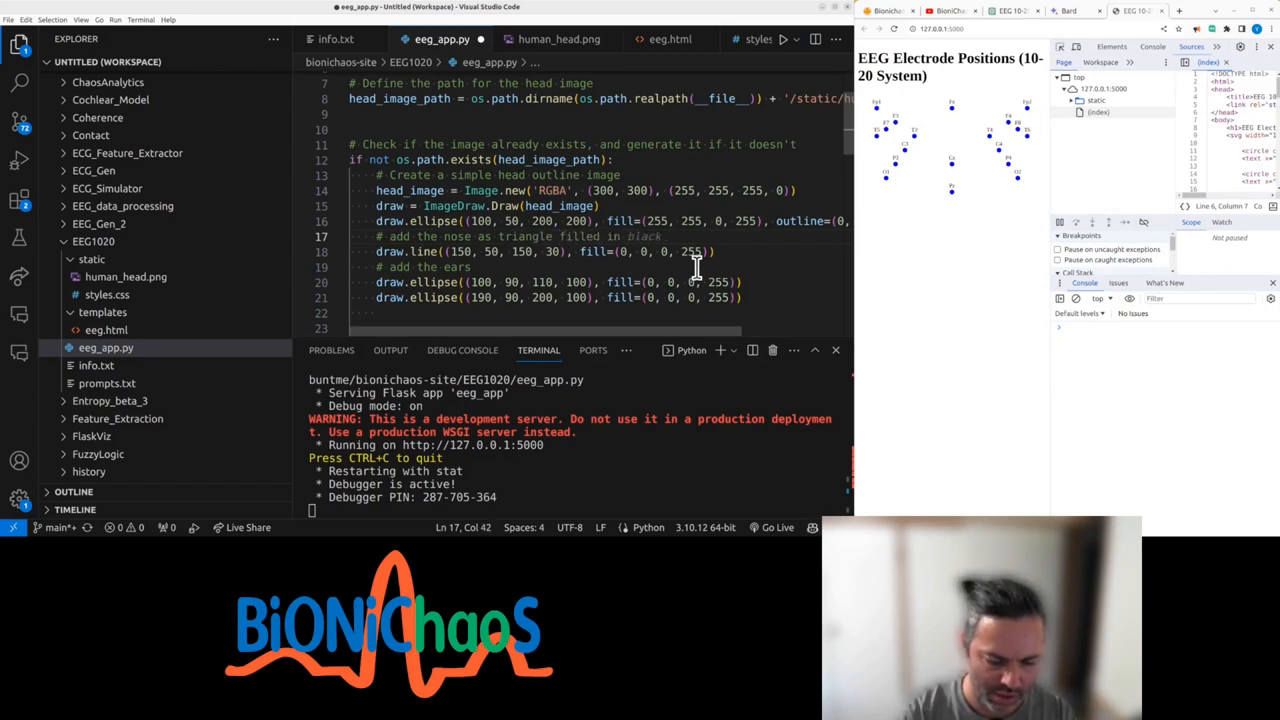
text(red)
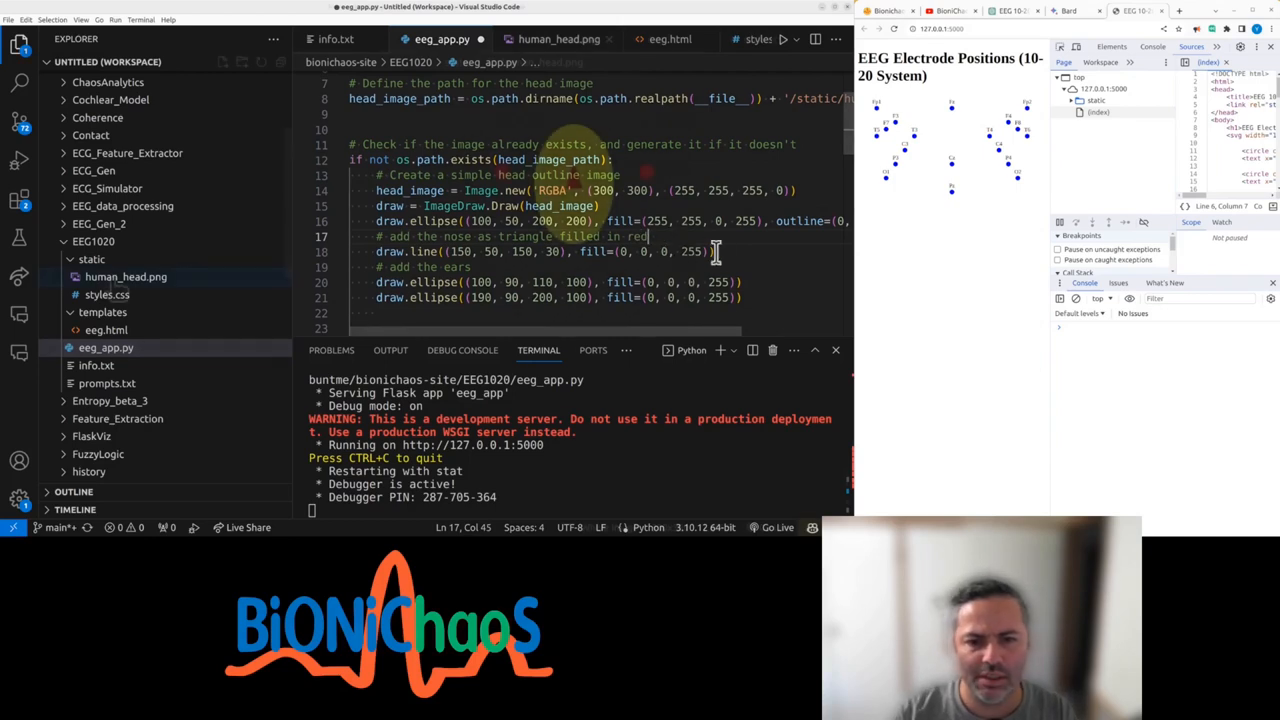
click(126, 276)
text(outside the top of the head otline )
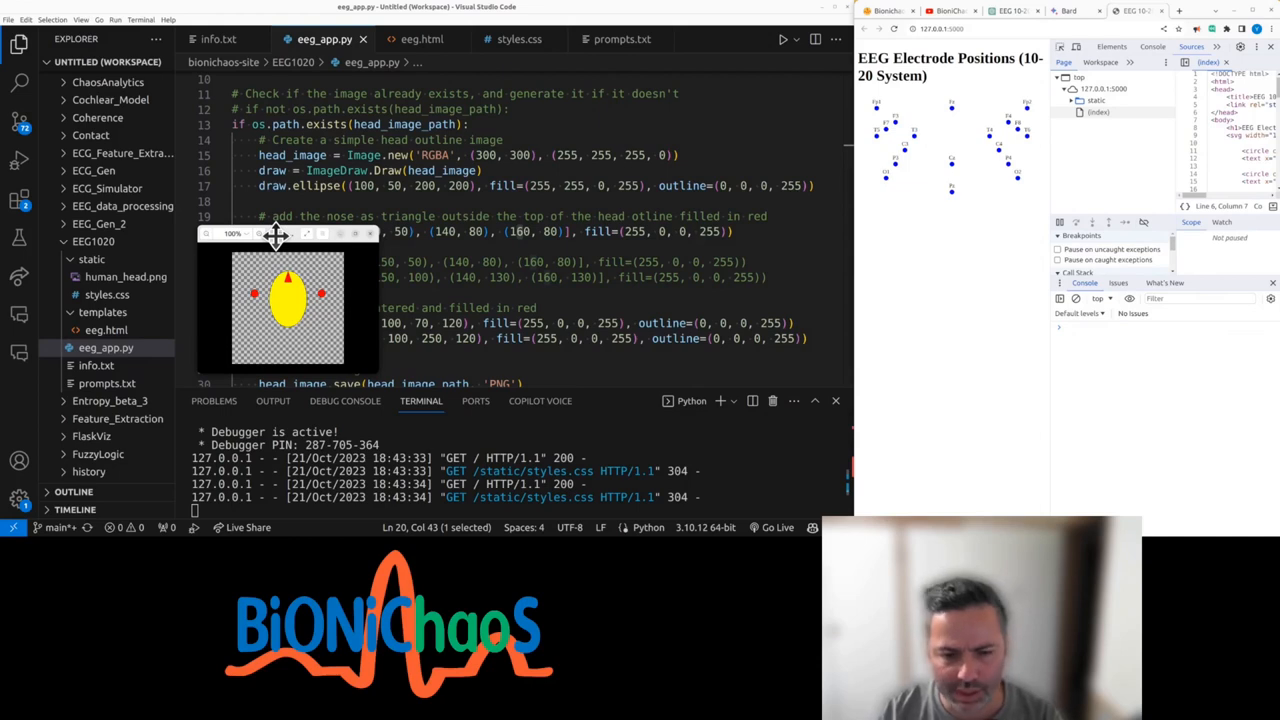
- Switch to the eeg_app.py tab to edit the red nose polygon and red ear ellipses
click(520, 40)
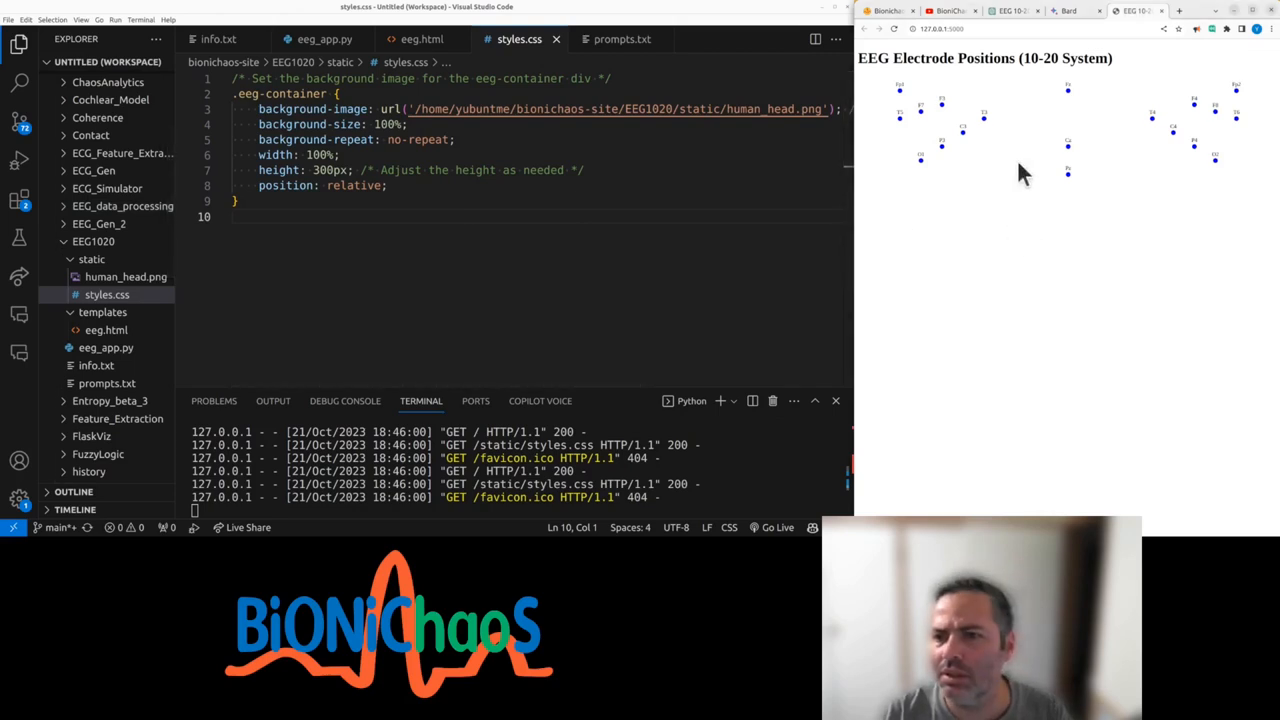
mouse_move(1024, 222)
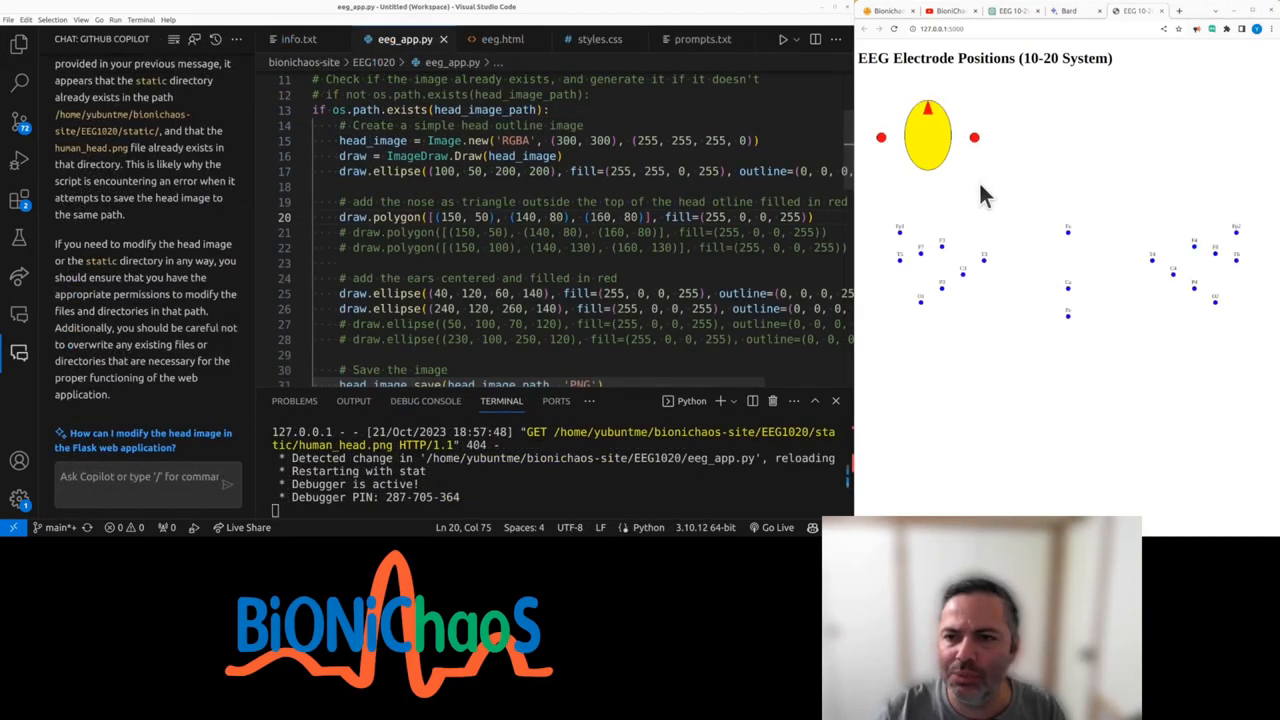
- Scroll through eeg_app.py checking the head drawing code and eeg_positions ending with A1 and A2
scroll(down, 3)
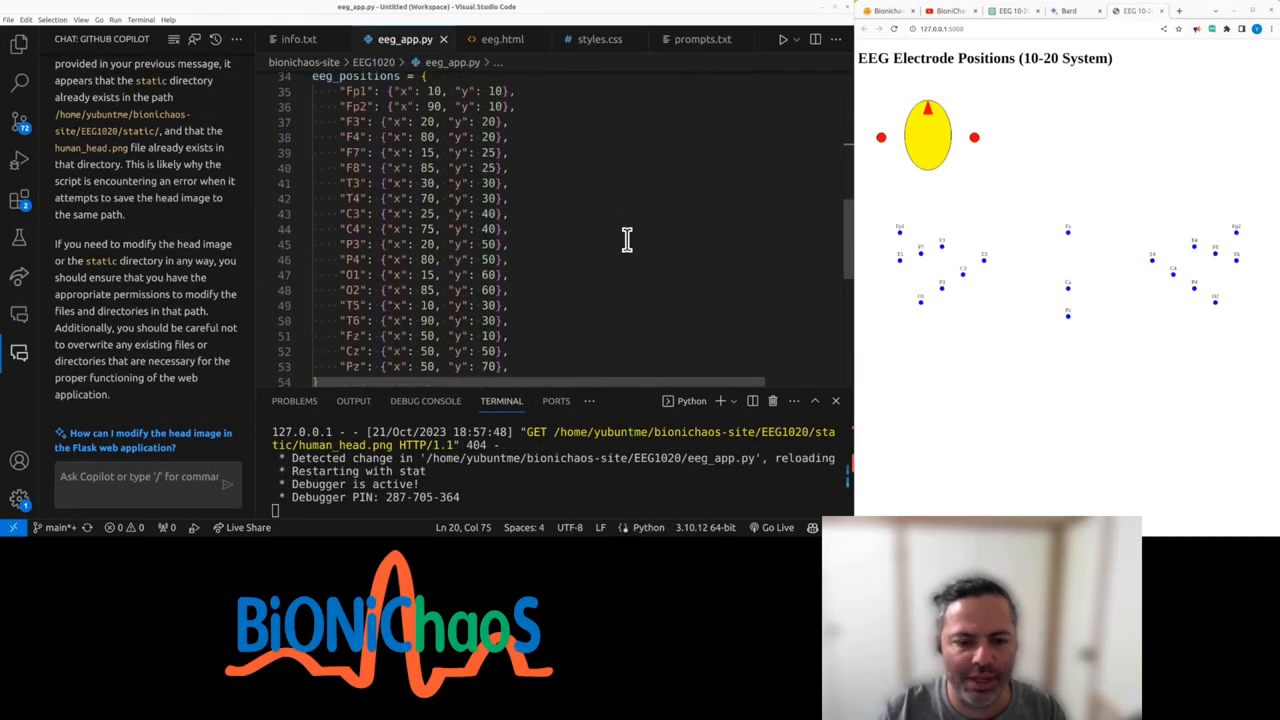
scroll(up, 3)
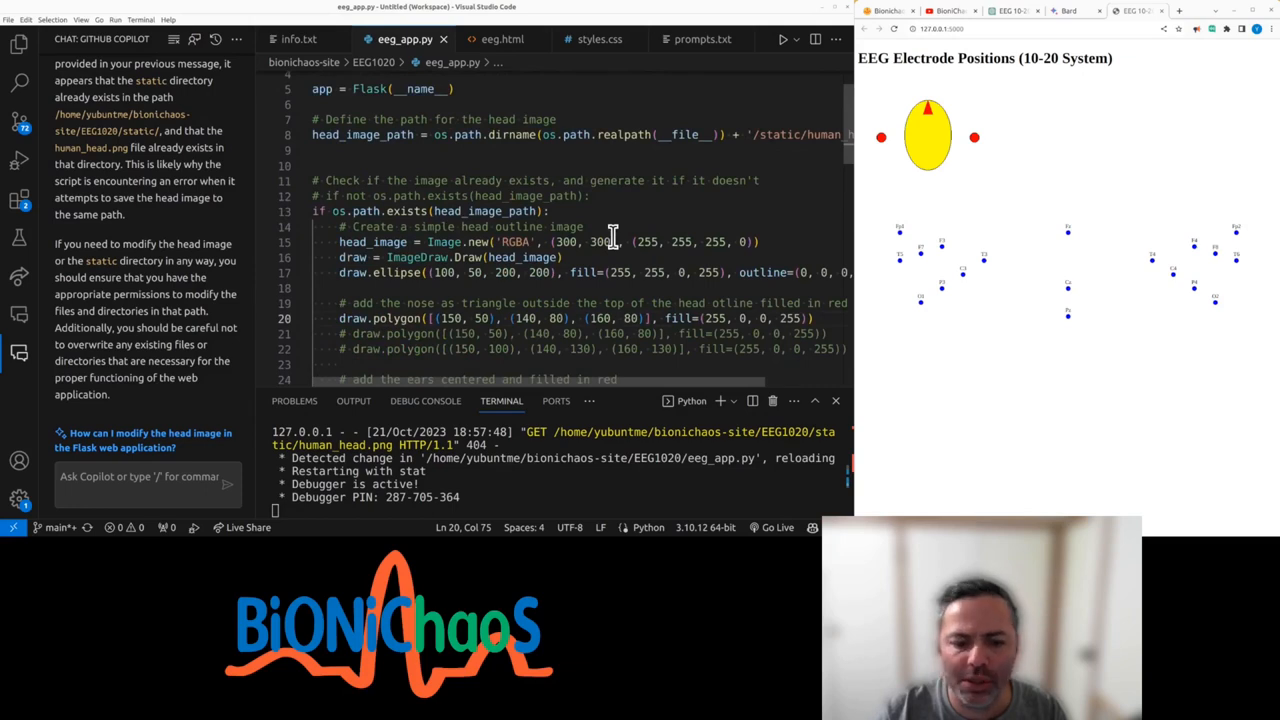
scroll(up, 3)
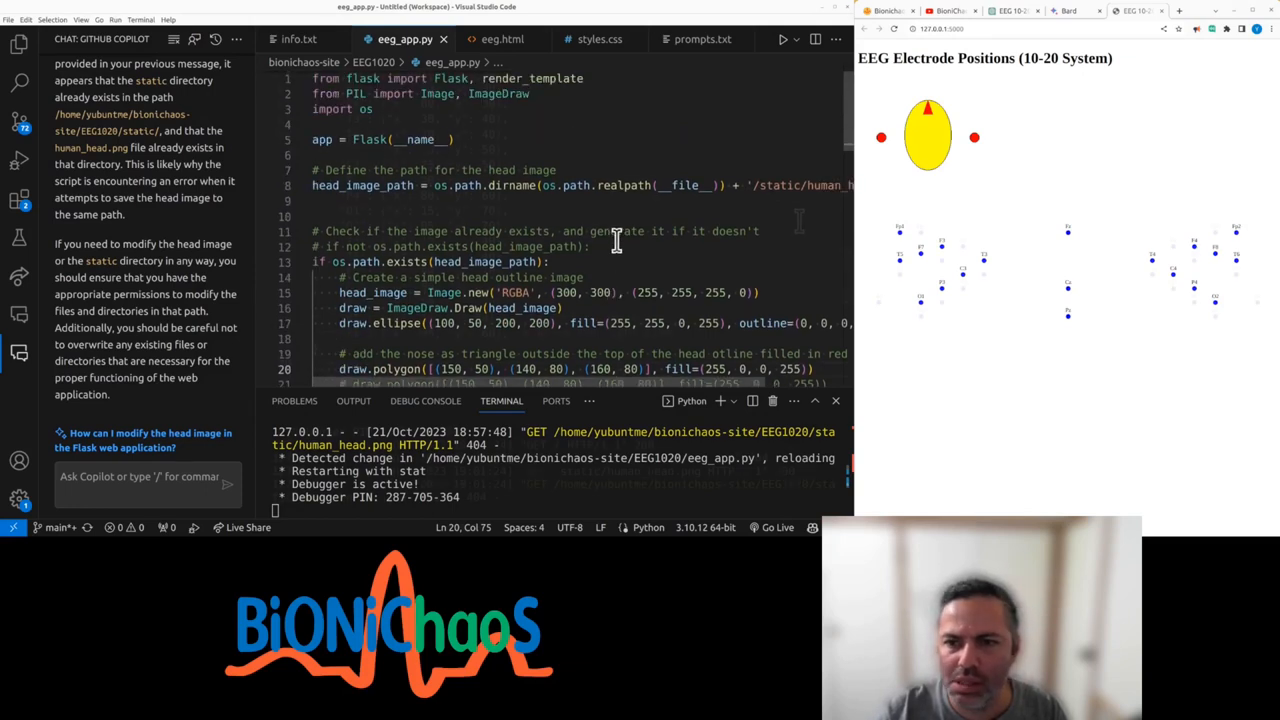
scroll(down, 3)
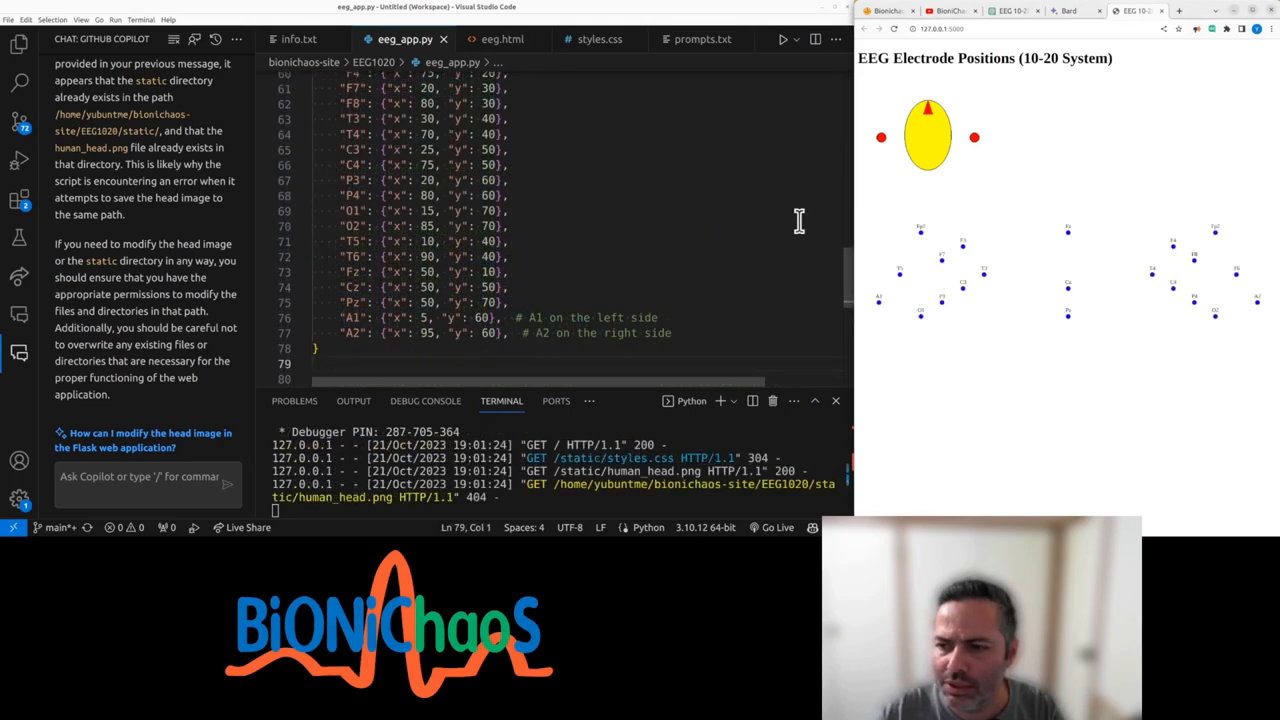